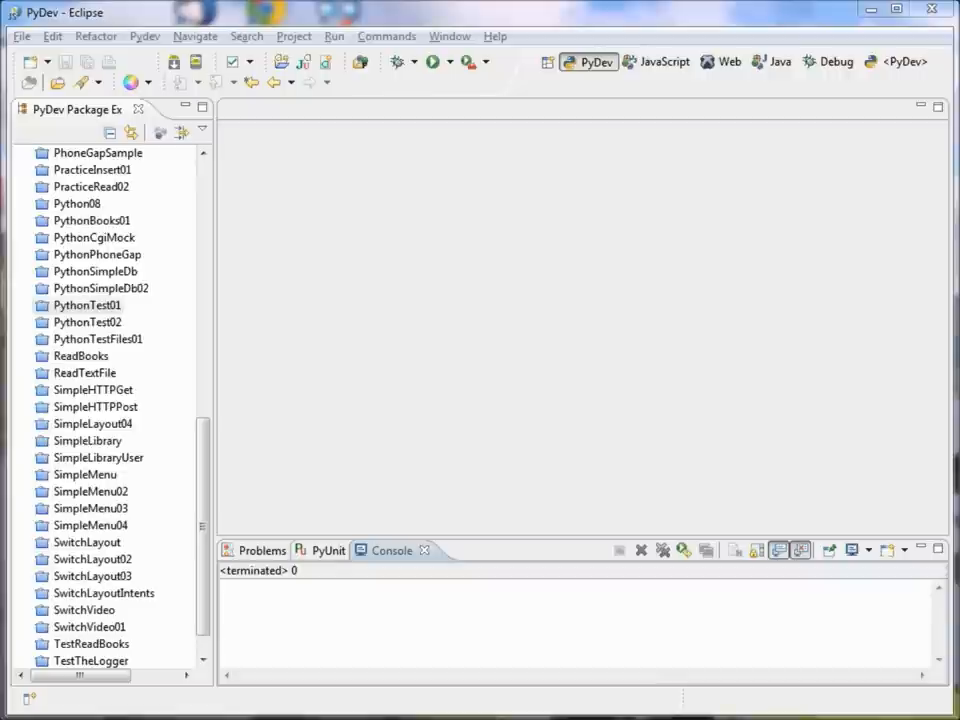
mouse_move(449, 287)
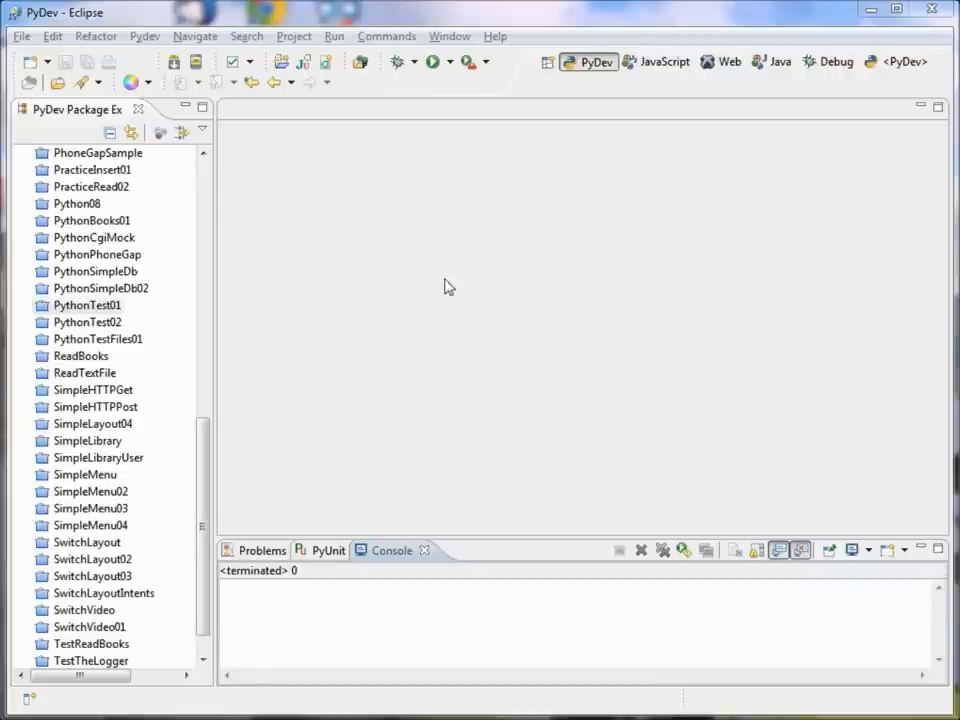
mouse_move(451, 28)
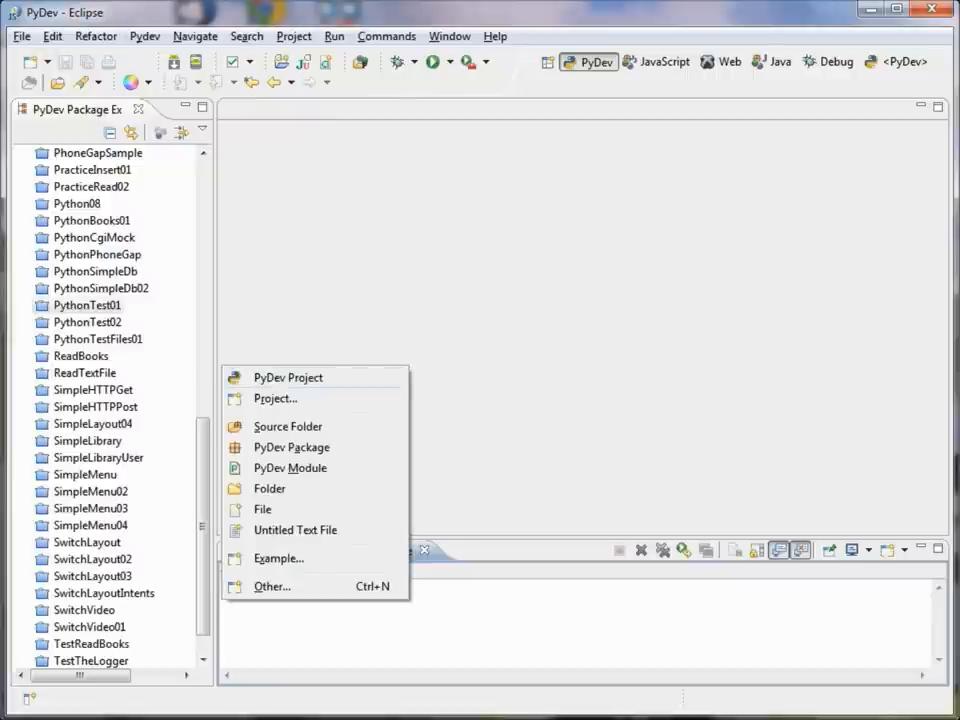
Step: Create a new PyDev project named PythonTest03
left_click(287, 377)
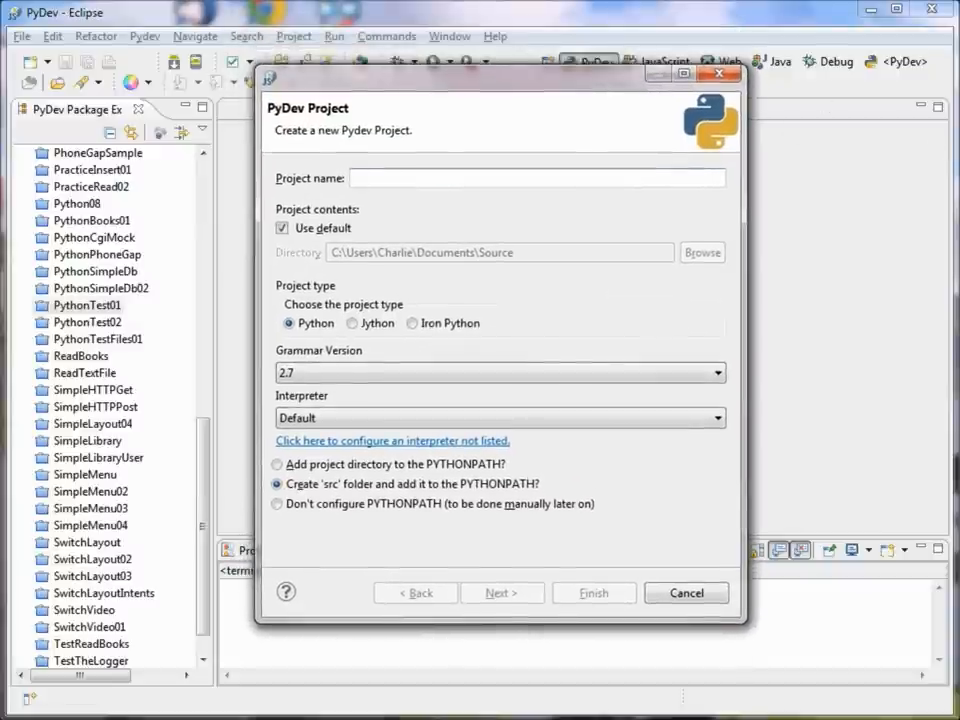
type("PythonTest03")
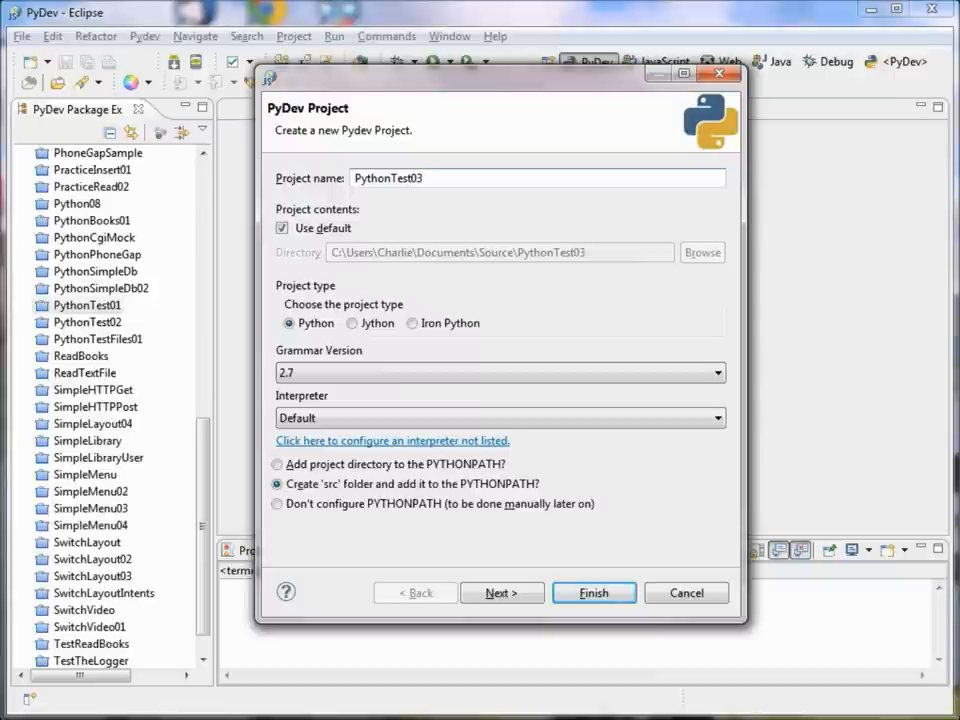
left_click(593, 592)
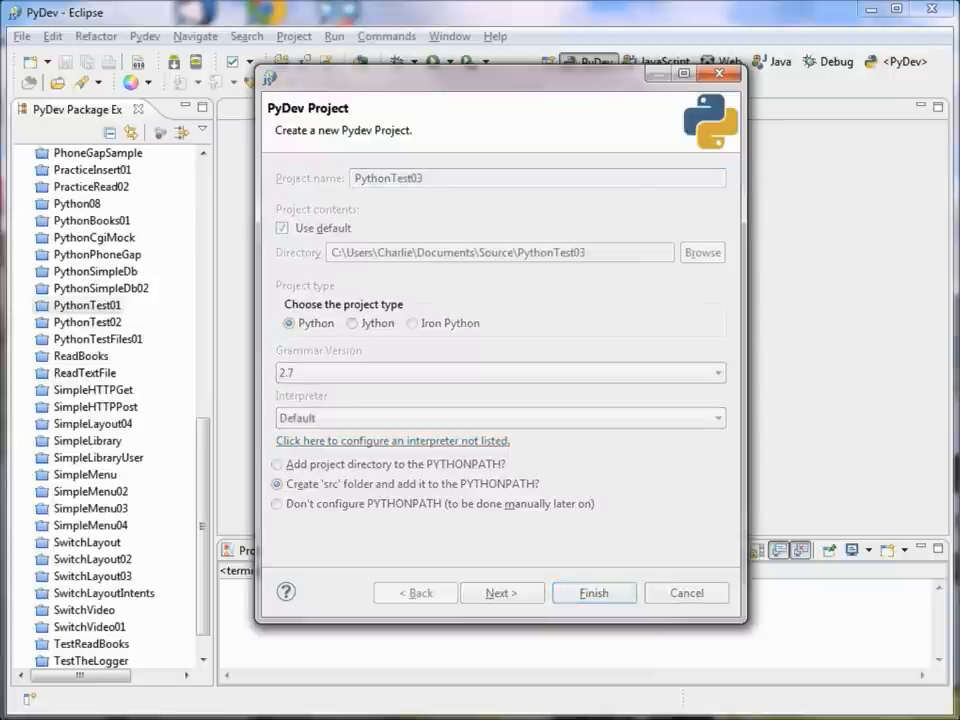
left_click(593, 592)
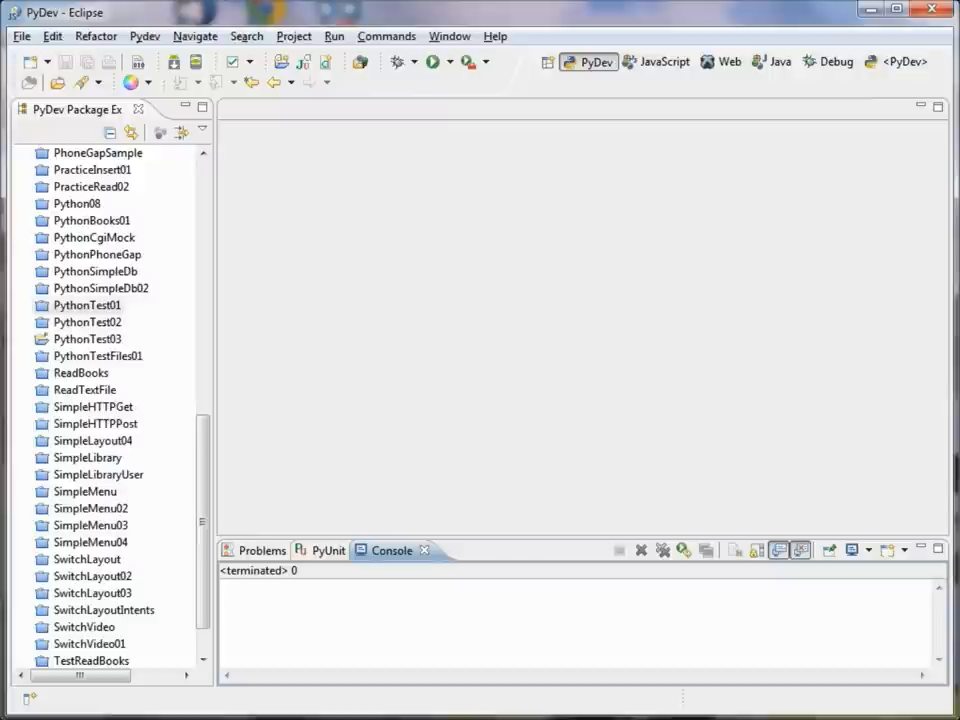
Step: Add a PyDev module TestCalc in package calc.test of PythonTest03
left_click(87, 339)
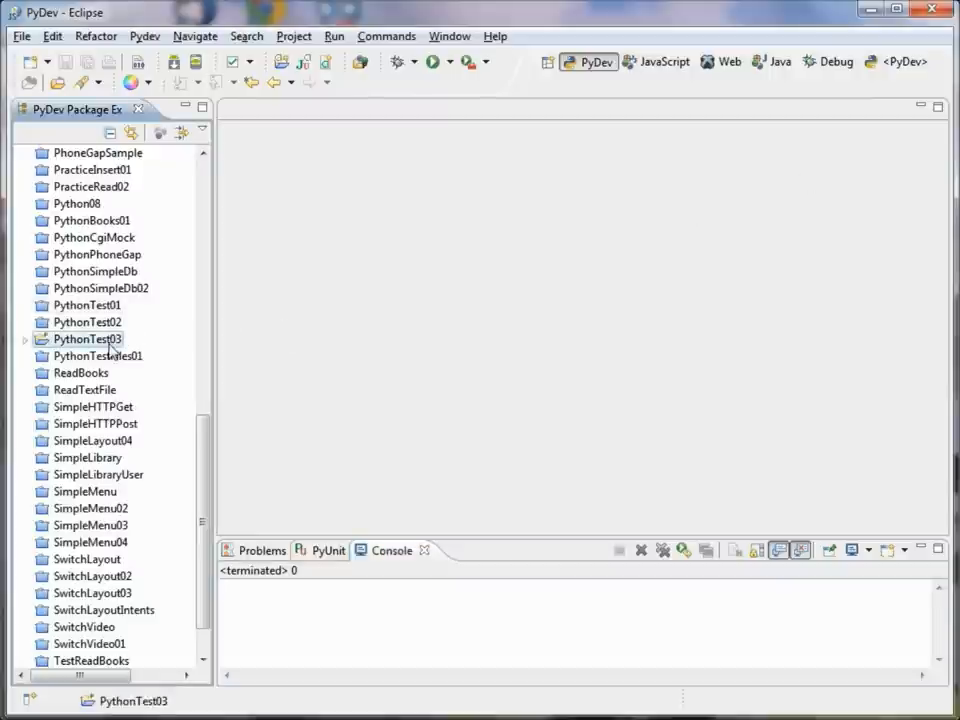
right_click(87, 338)
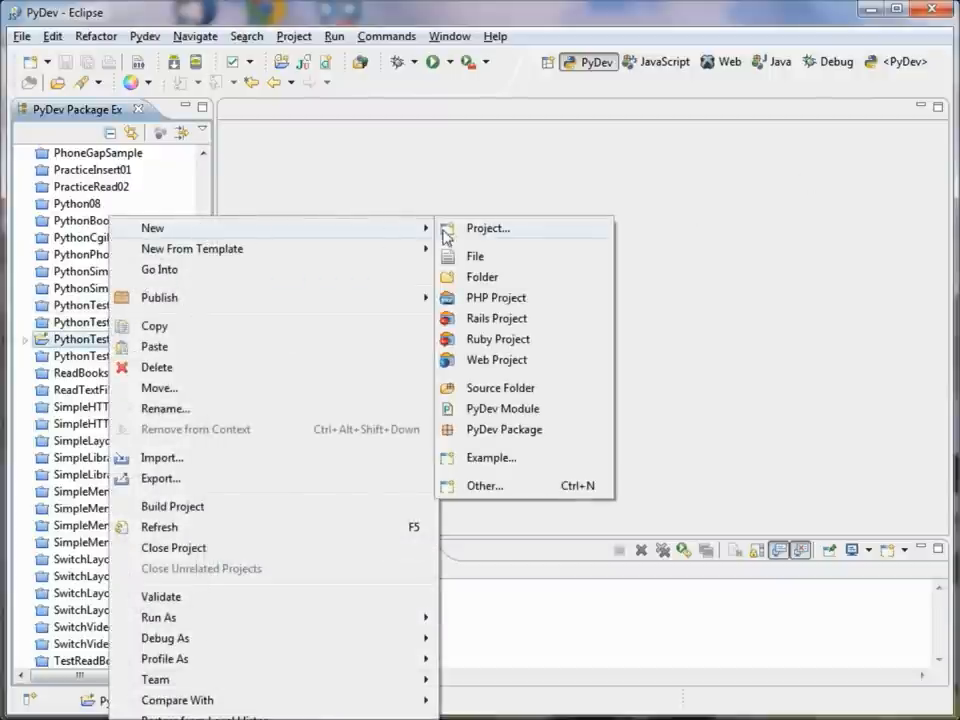
mouse_move(490, 408)
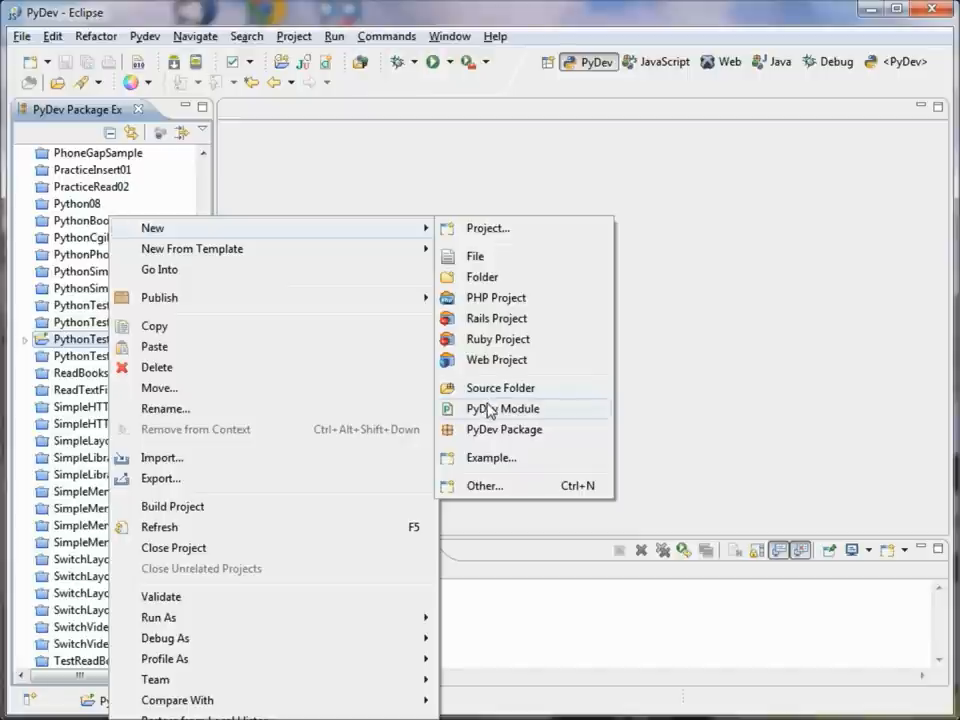
left_click(502, 408)
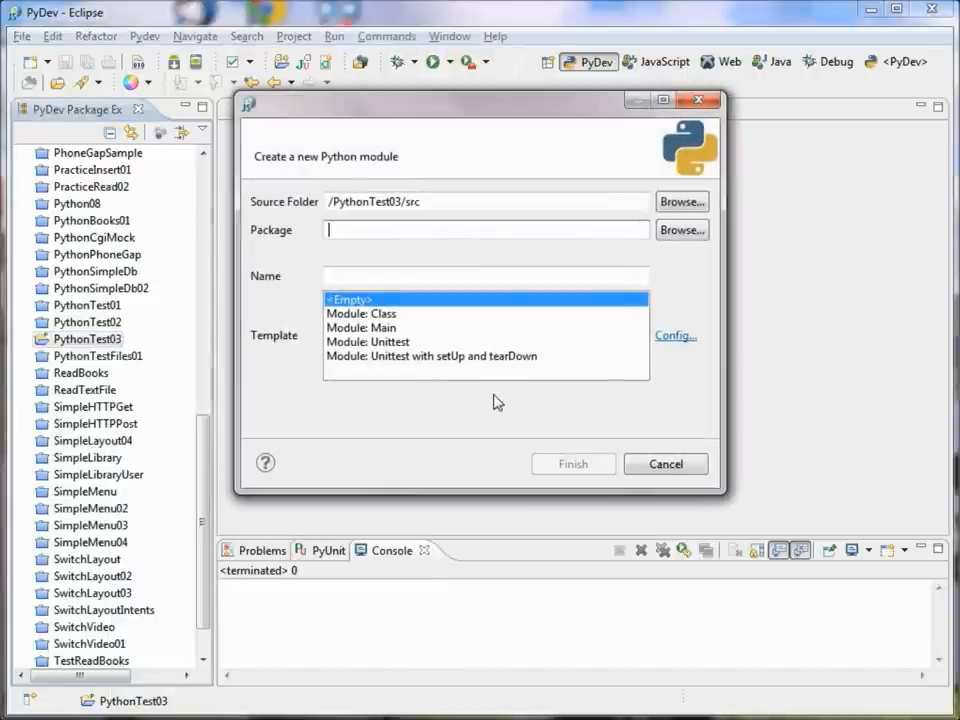
type("calc")
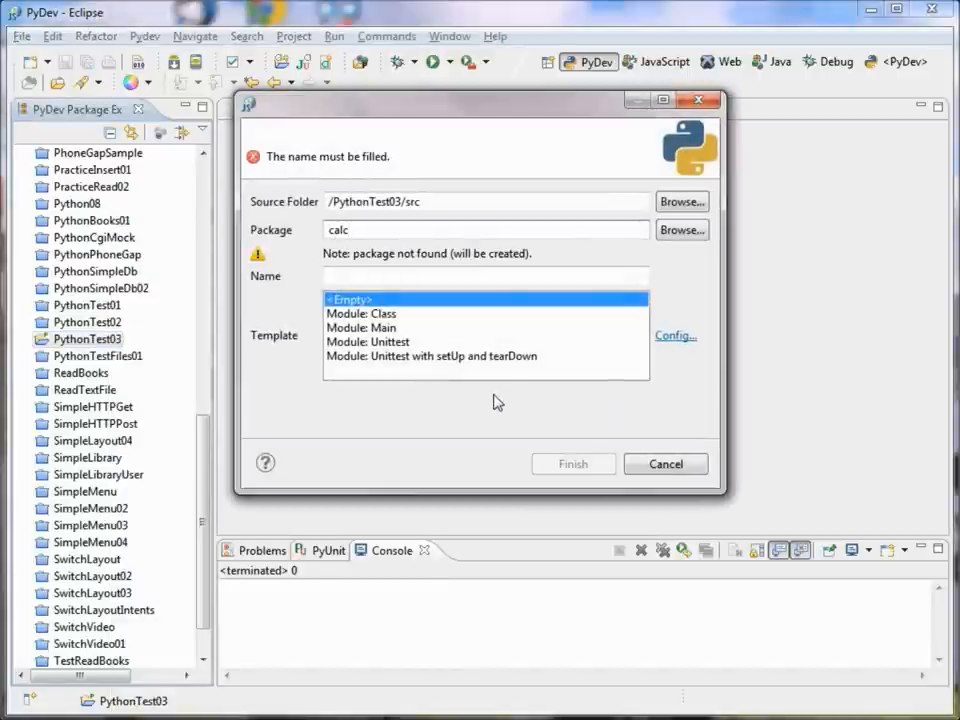
type(".test")
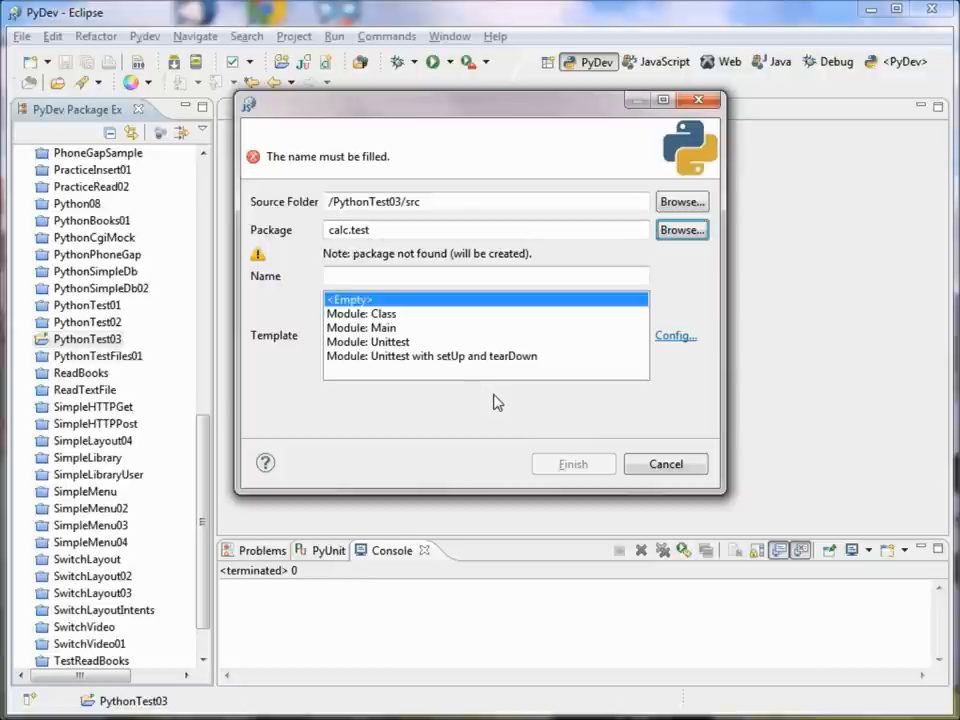
type("TestCalc")
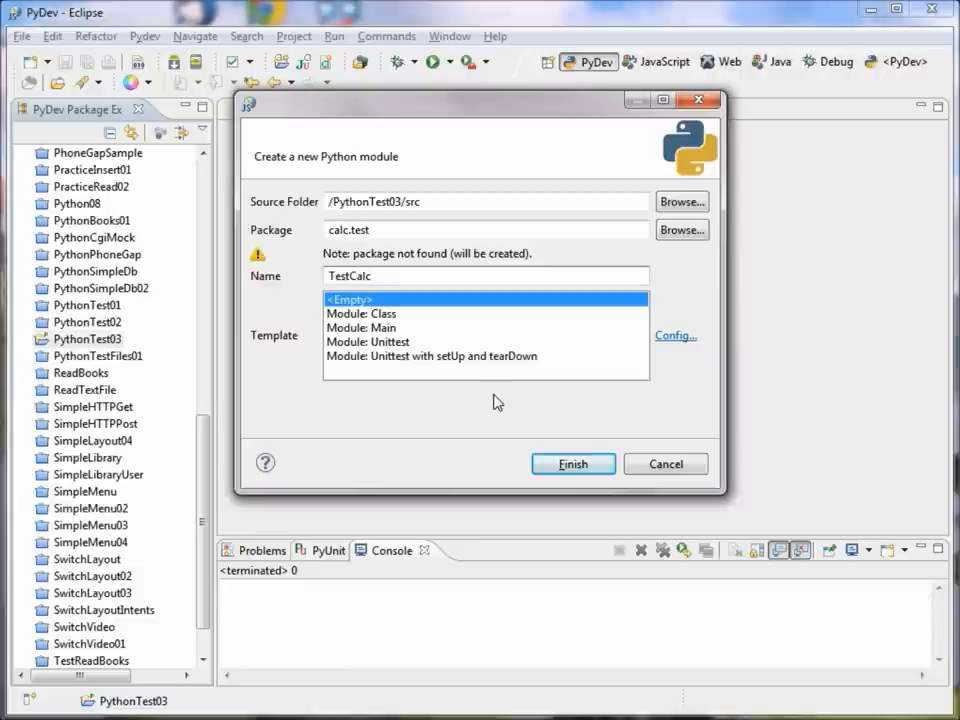
left_click(572, 463)
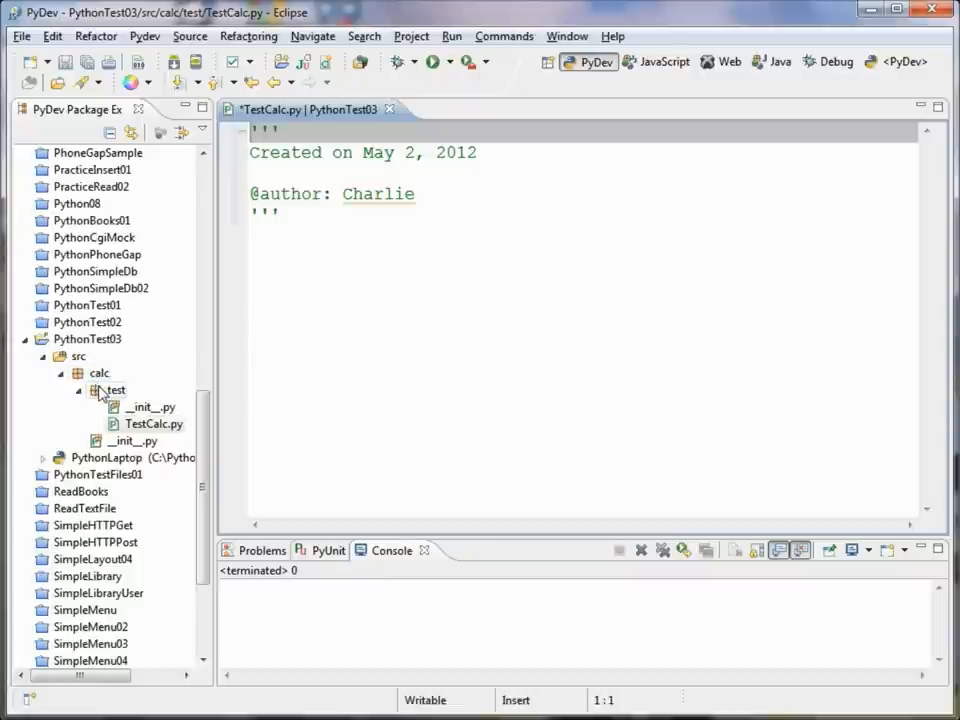
Step: Declare class TestCalc(unittest.TestCase) below the docstring, letting autocomplete add import unittest
left_click(154, 424)
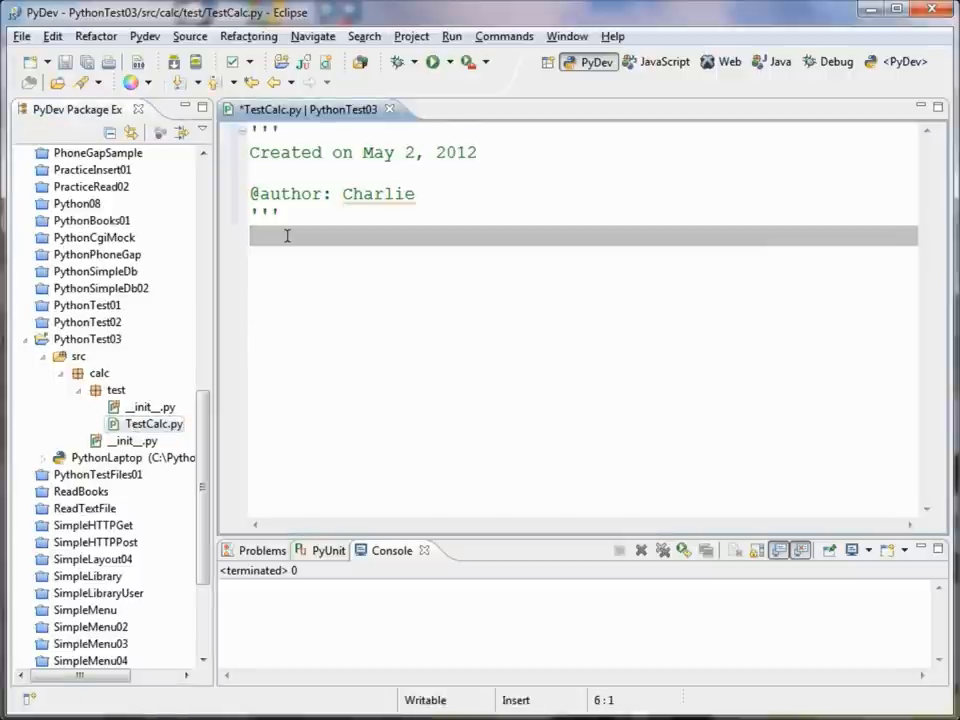
type("c")
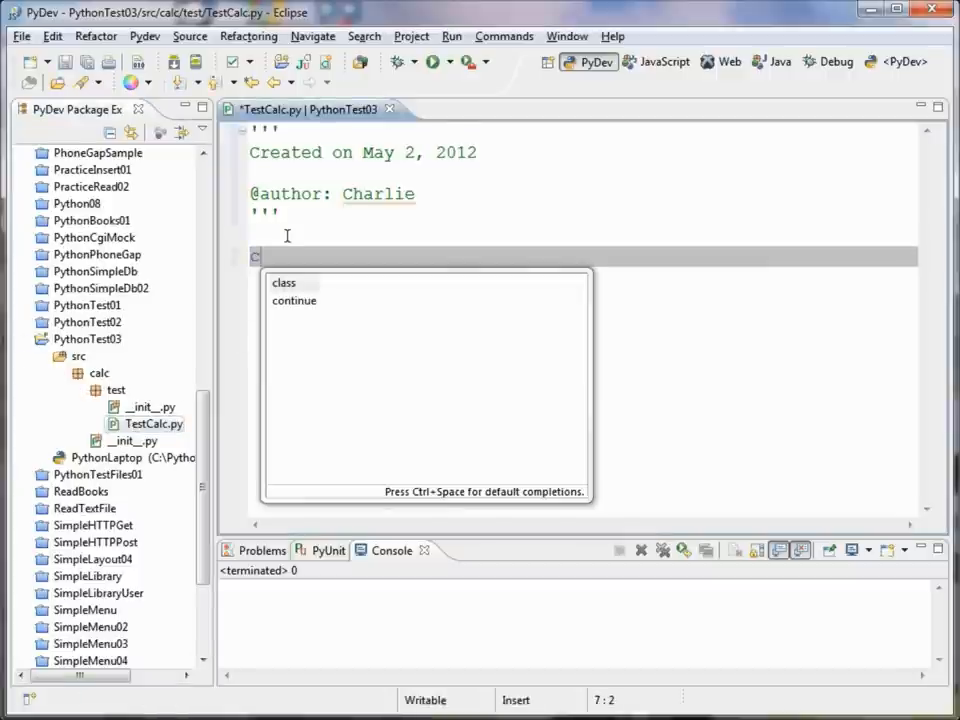
type("class Te")
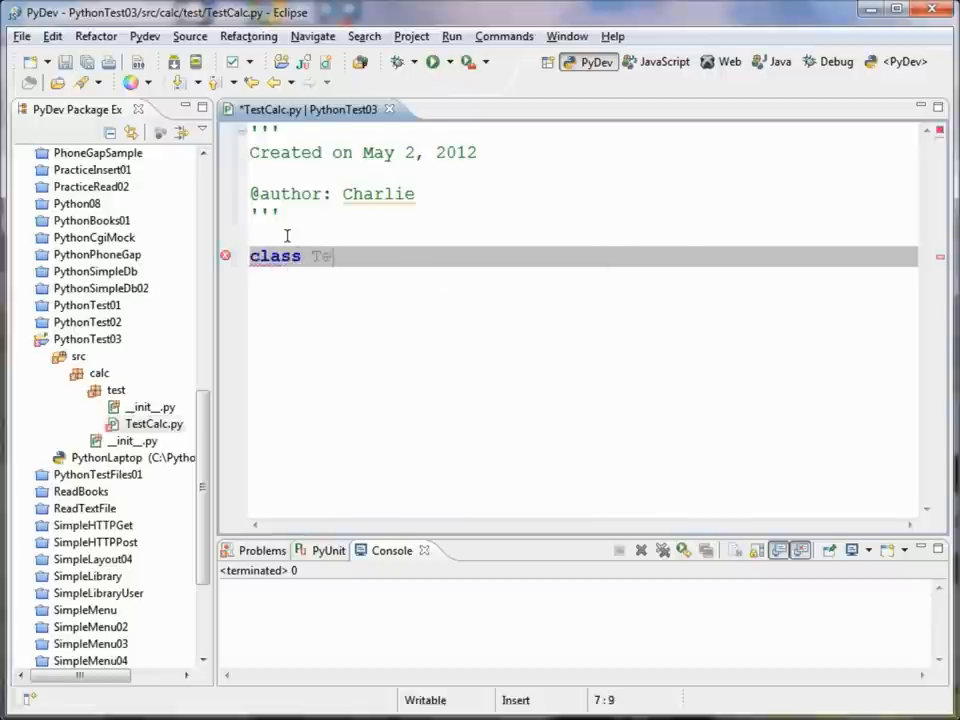
type("stCalc():")
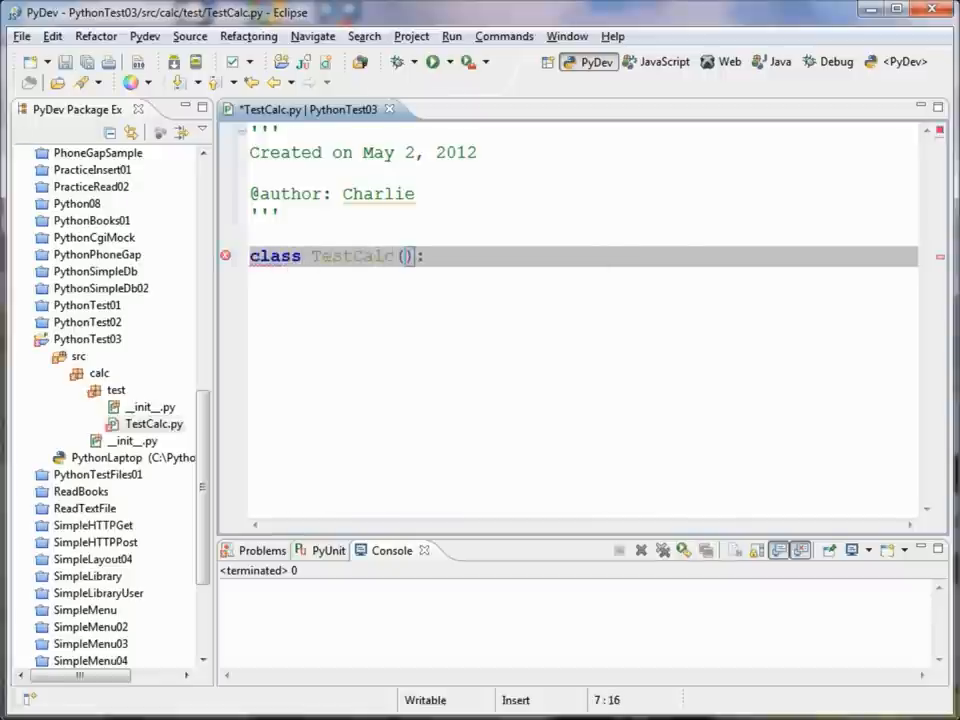
type("uni")
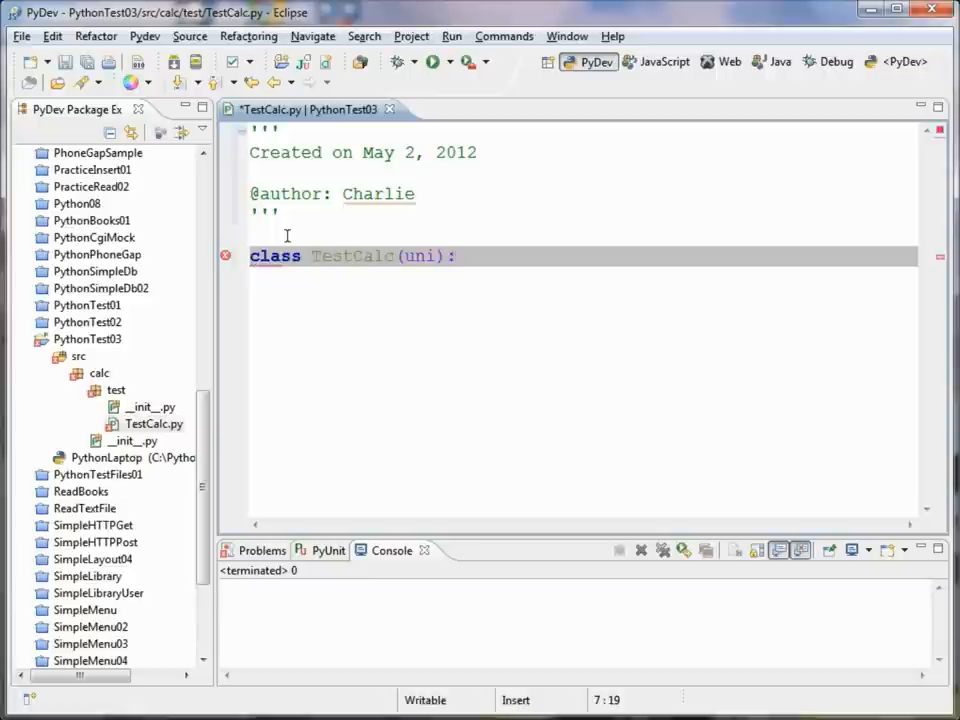
type("ttest")
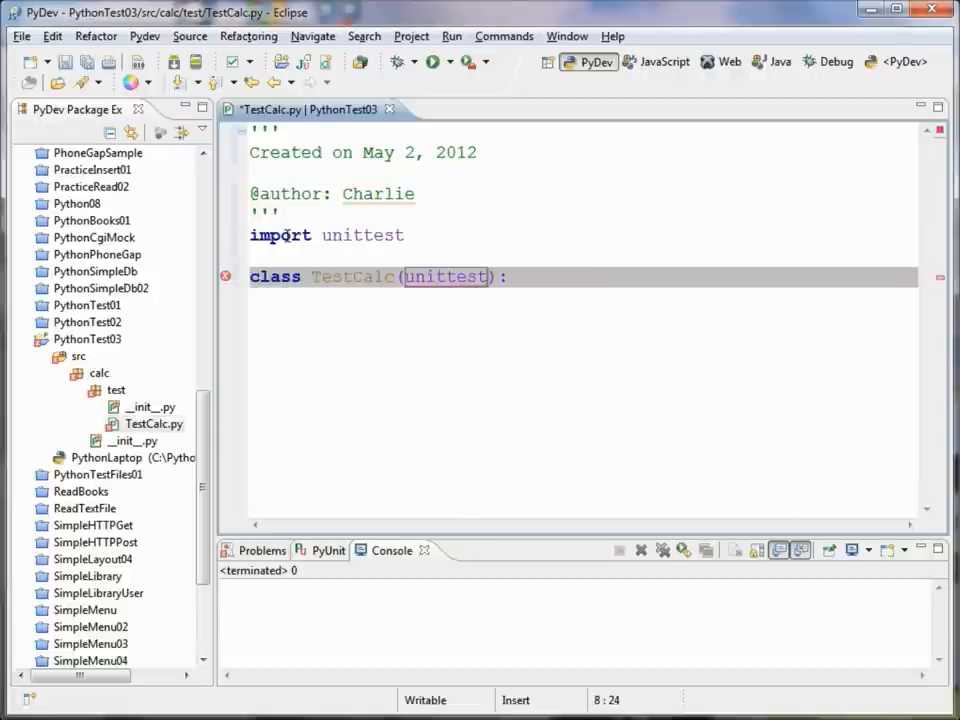
type(".TestCase")
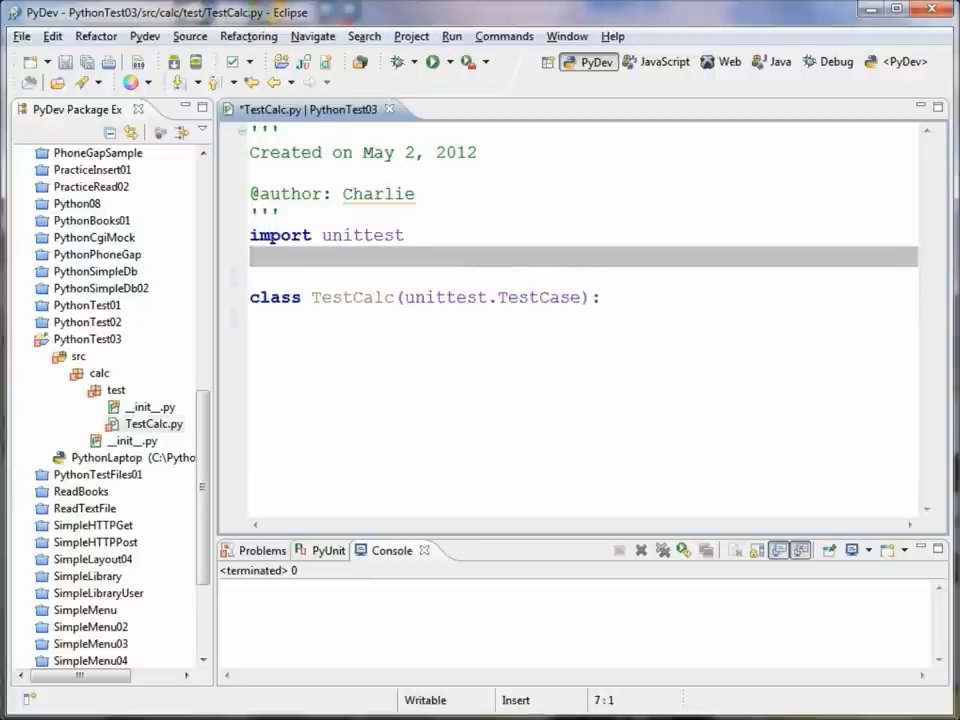
Step: Write the line 'from calc.calculator import Calculator' under import unittest
type("from")
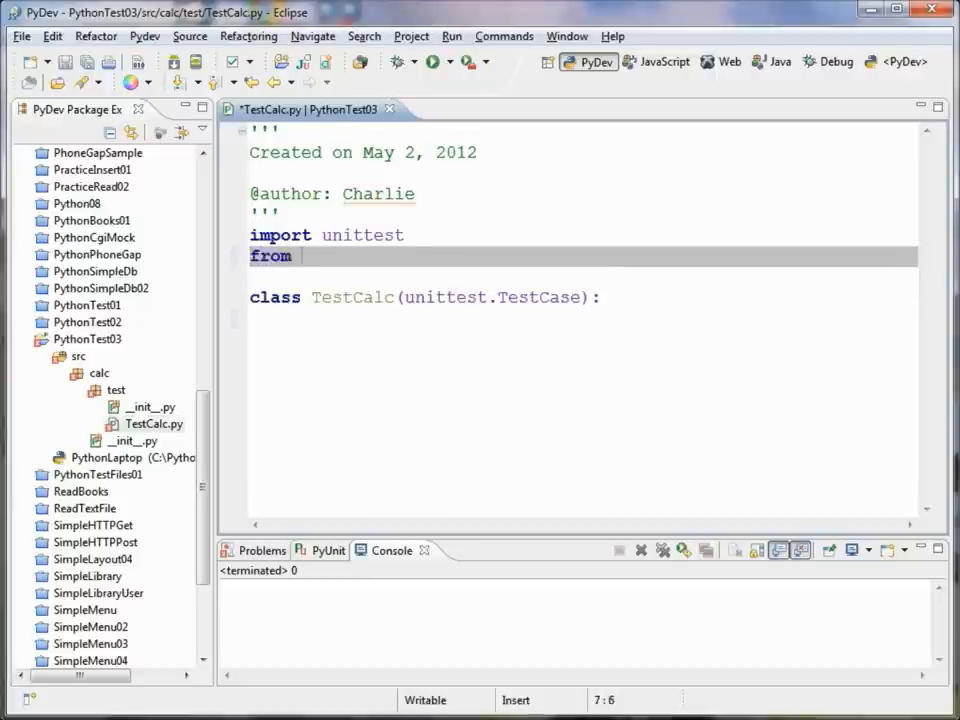
type("calc.ca")
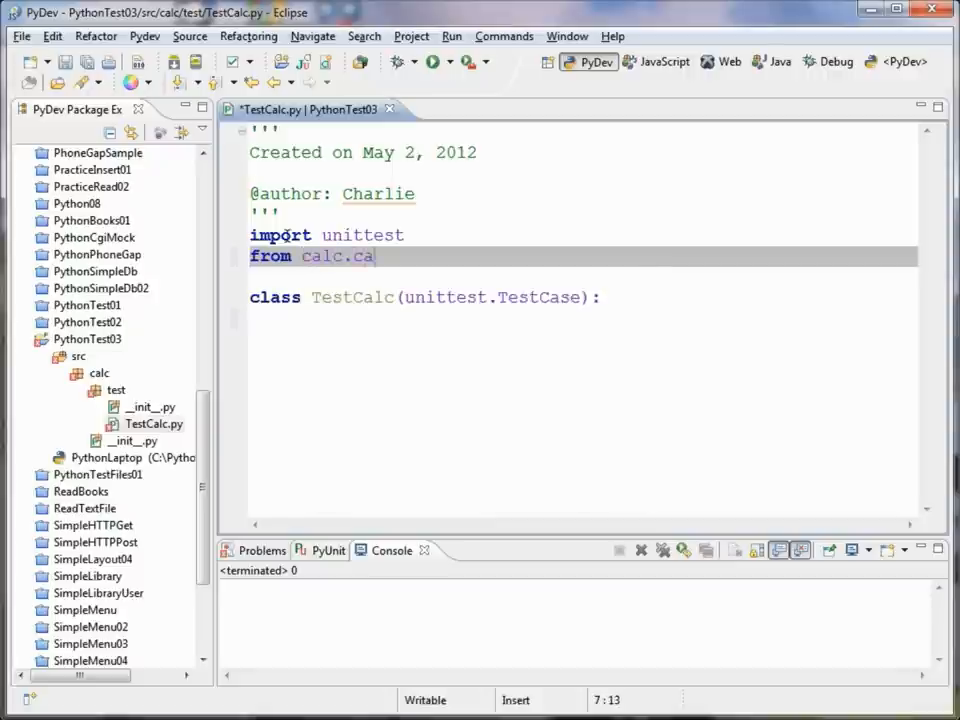
type("lculator")
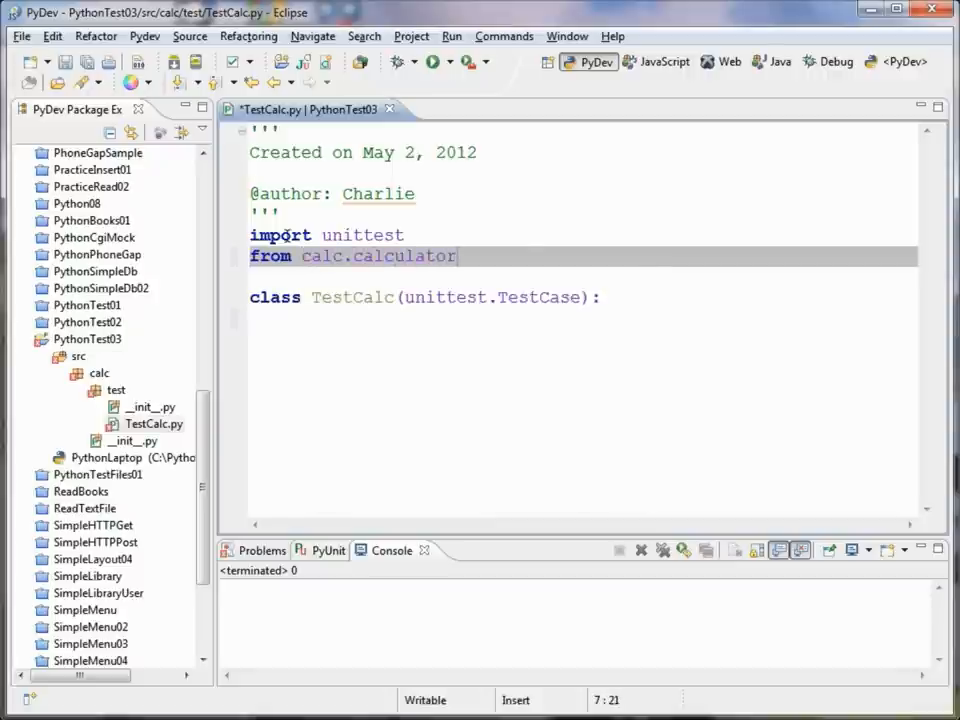
type("import Calc")
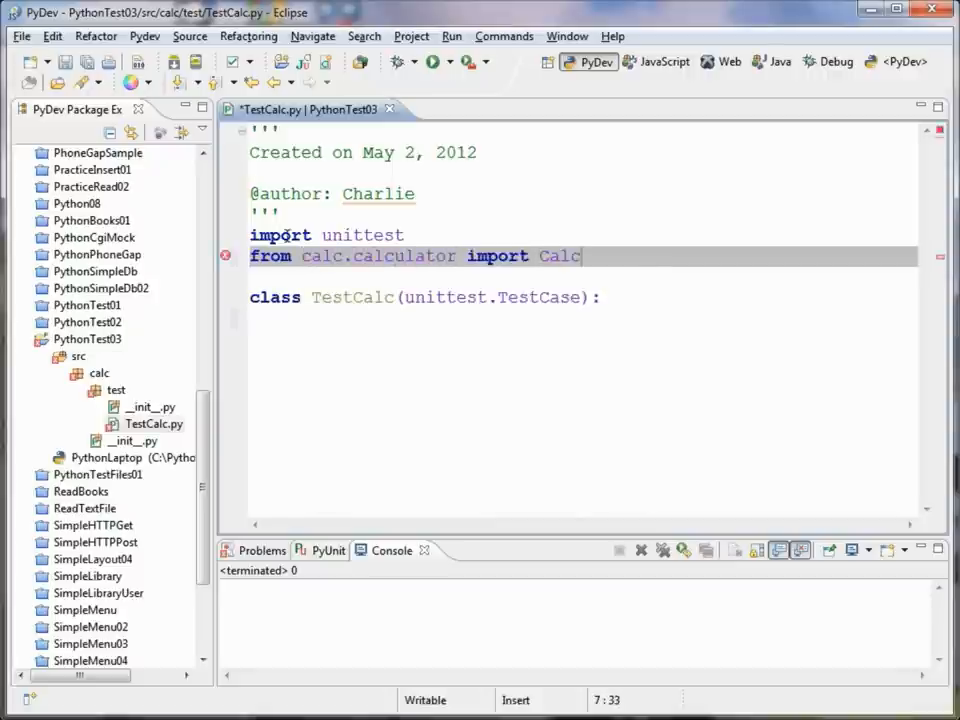
type("ulator")
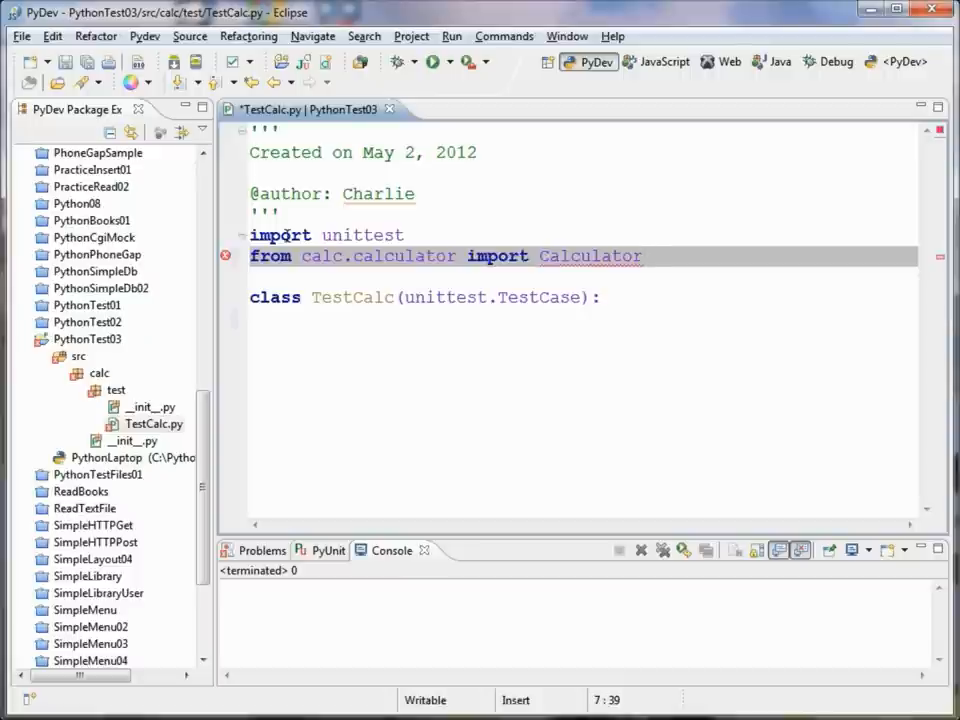
Step: Quick-fix the import by creating a Calculator class in new module calc.calculator, then return to TestCalc.py
left_click(246, 256)
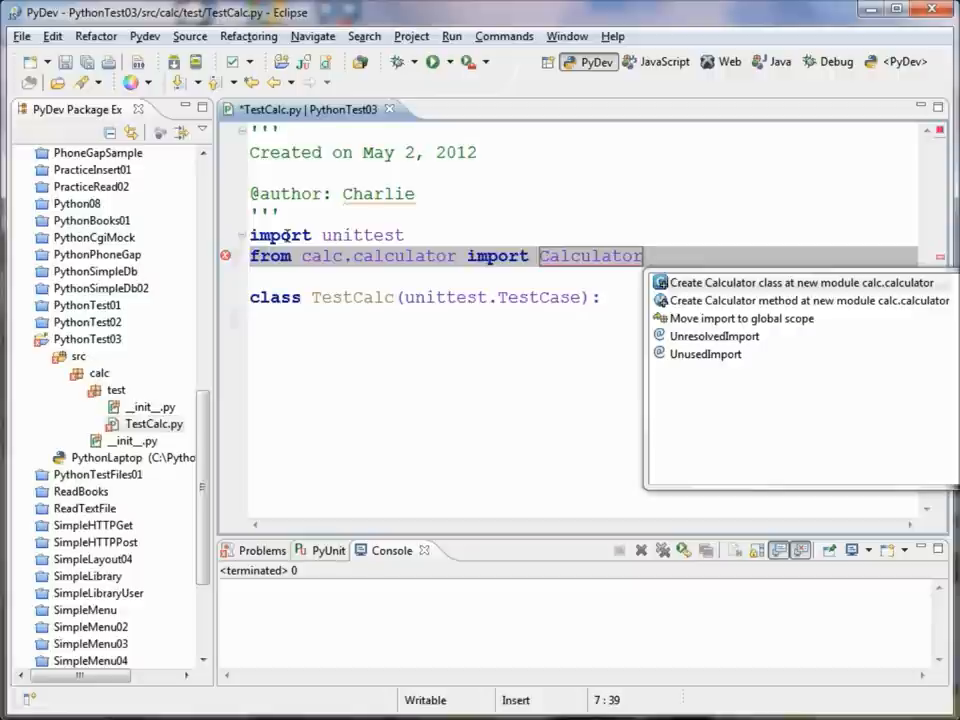
left_click(795, 282)
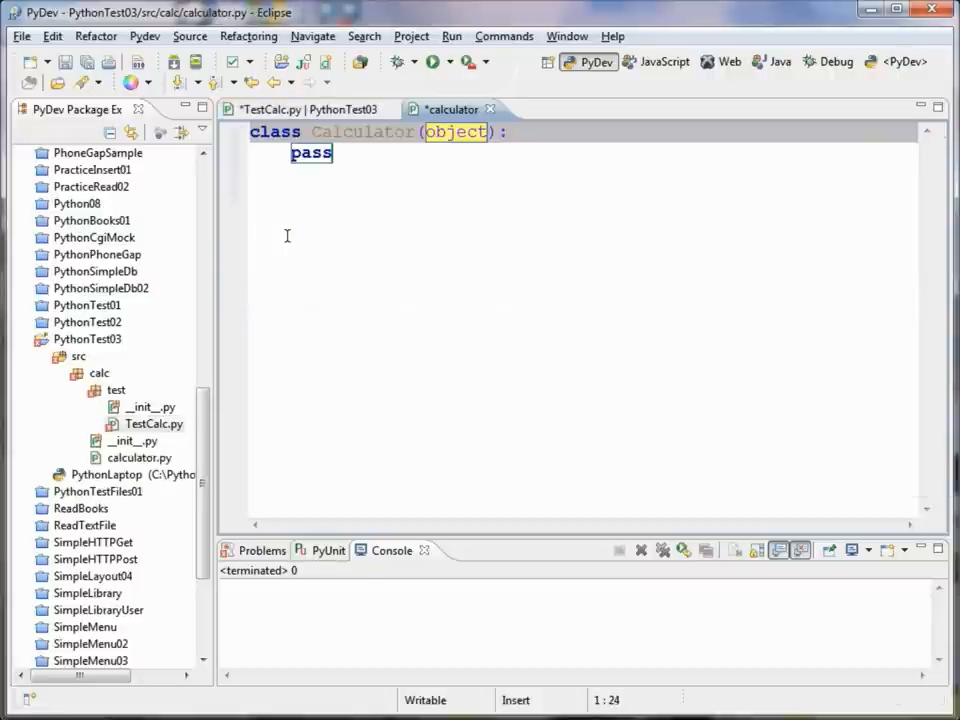
left_click(140, 457)
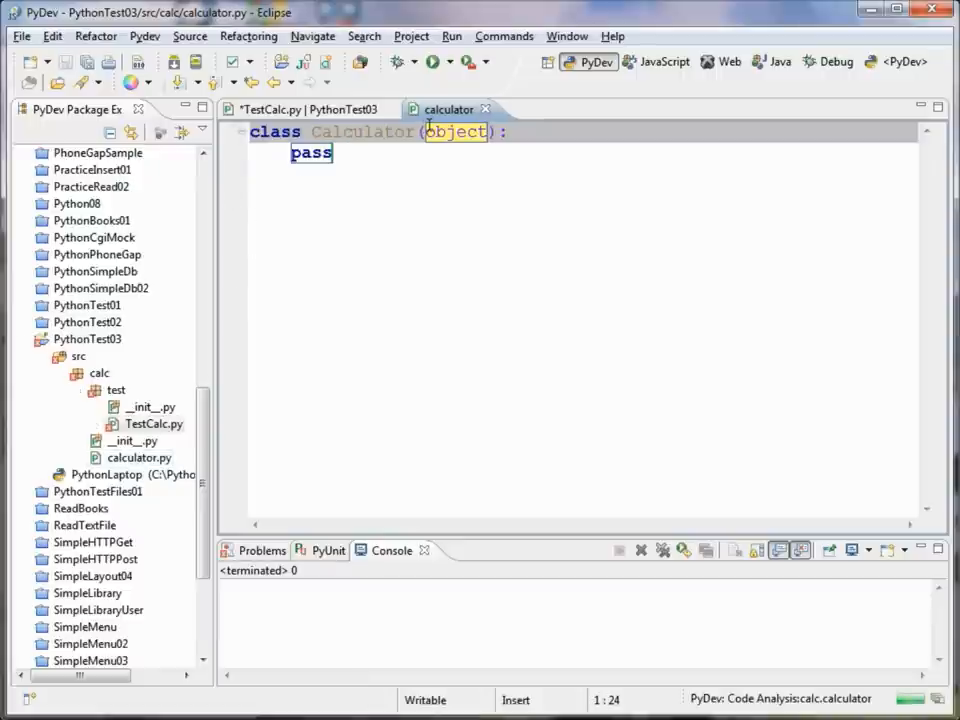
left_click(300, 109)
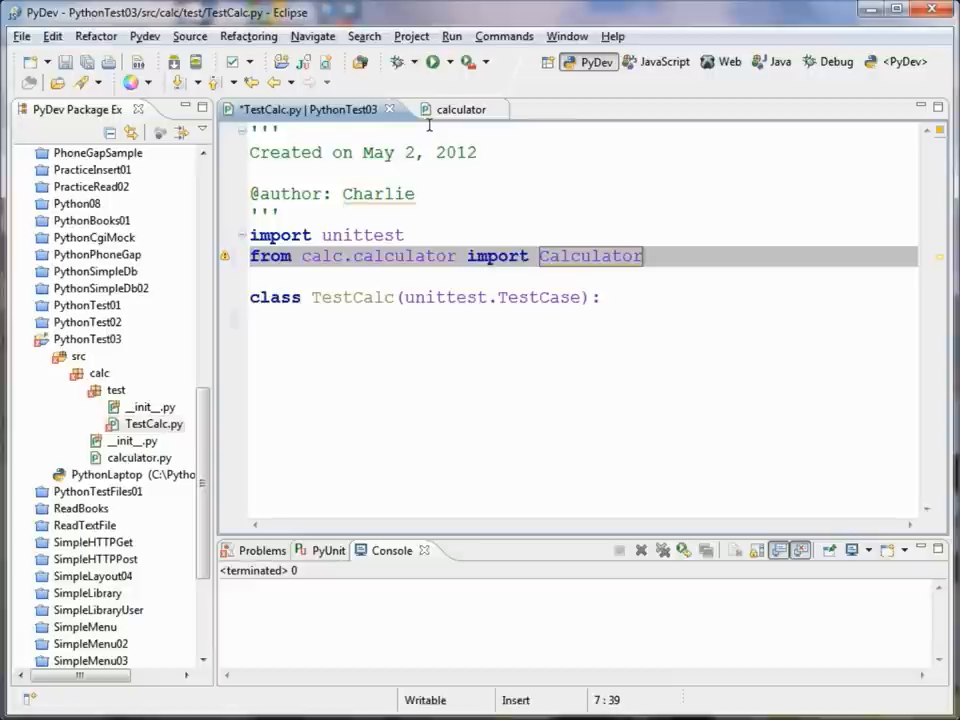
mouse_move(438, 237)
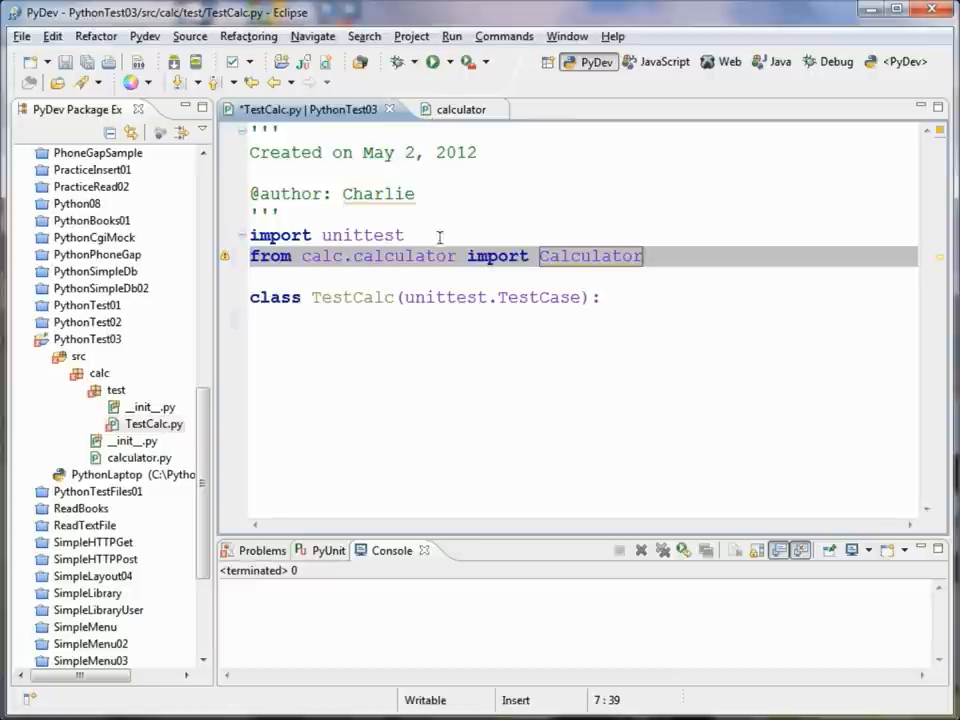
mouse_move(393, 305)
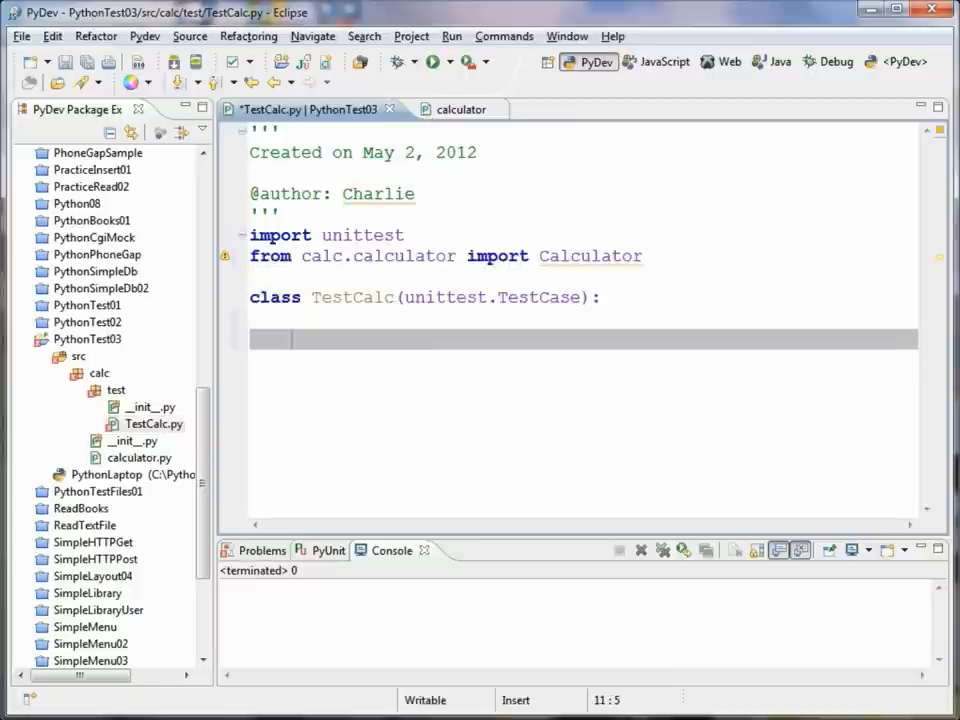
Step: Write def testAdd(self): in TestCalc with Calculator() as its first body line
type("def")
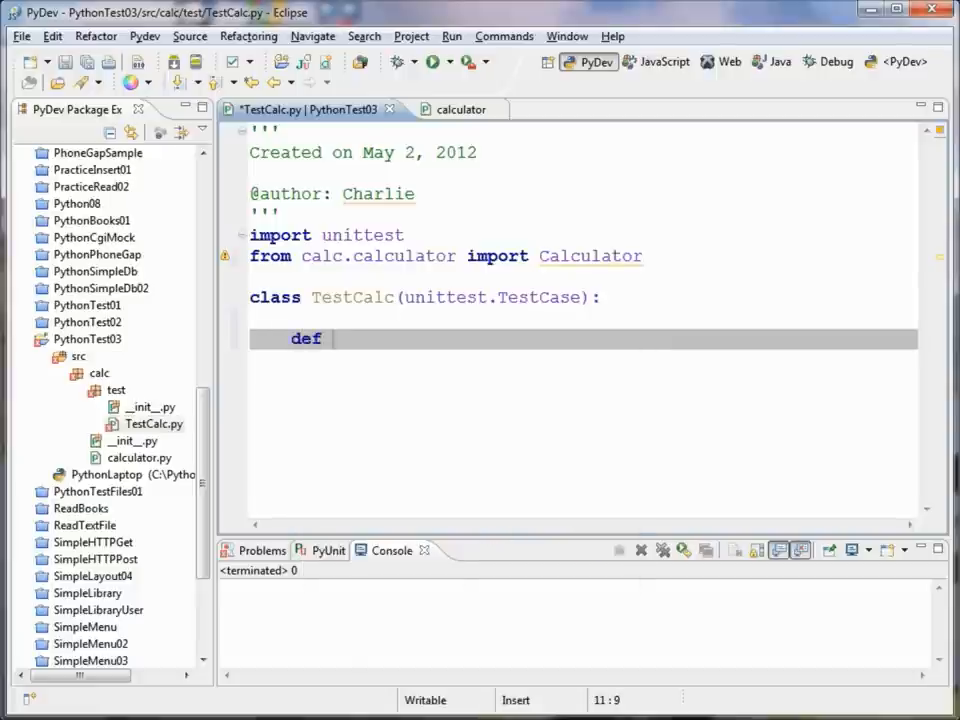
type("test")
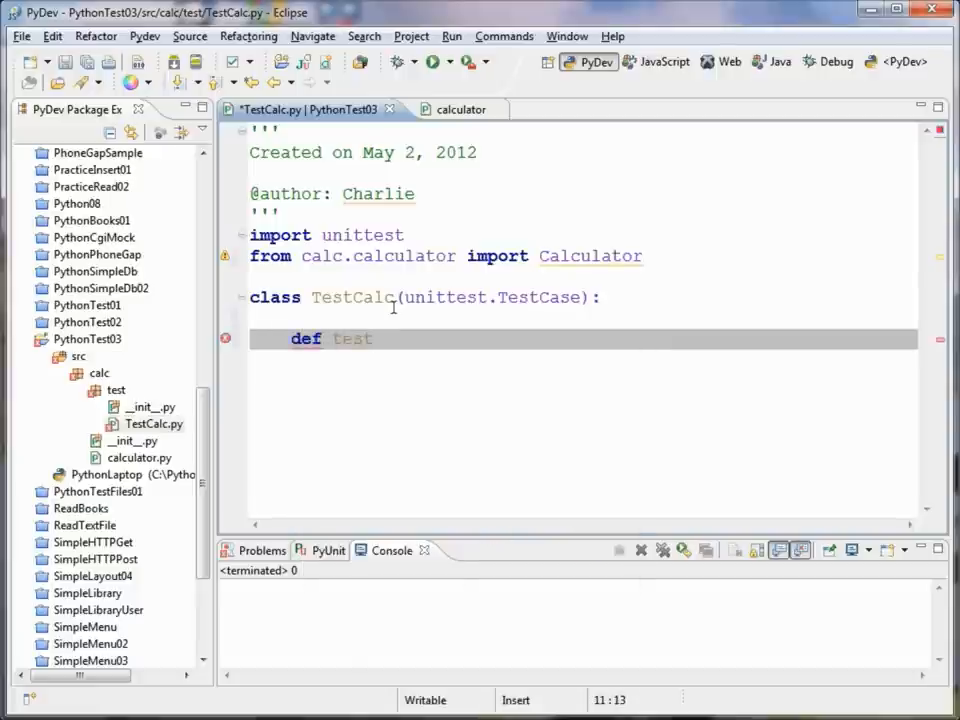
type("Add(self):")
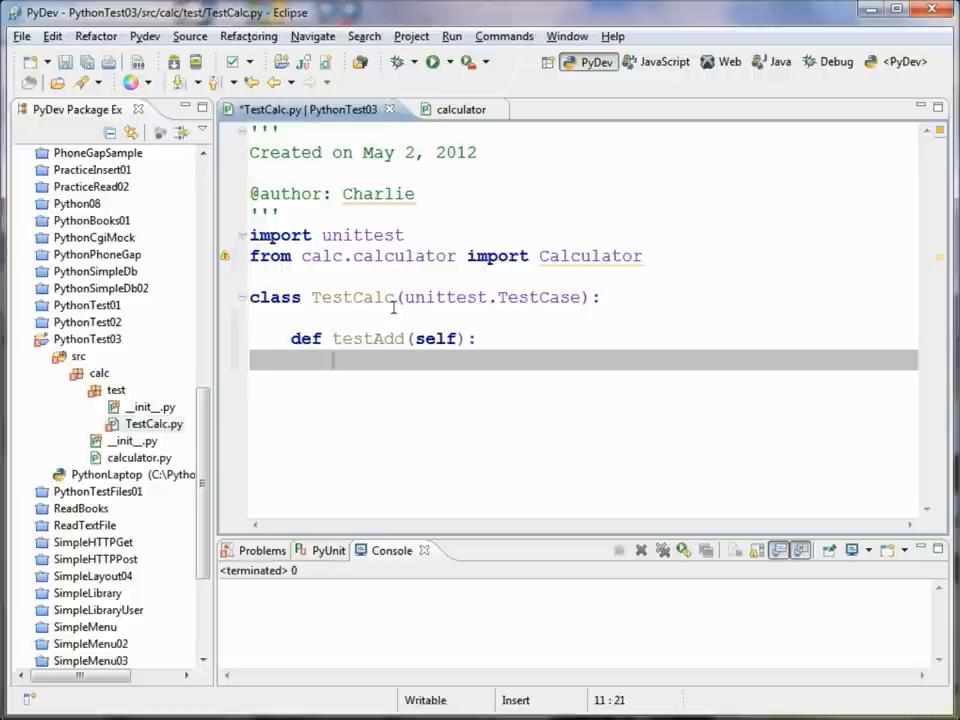
type("Ca")
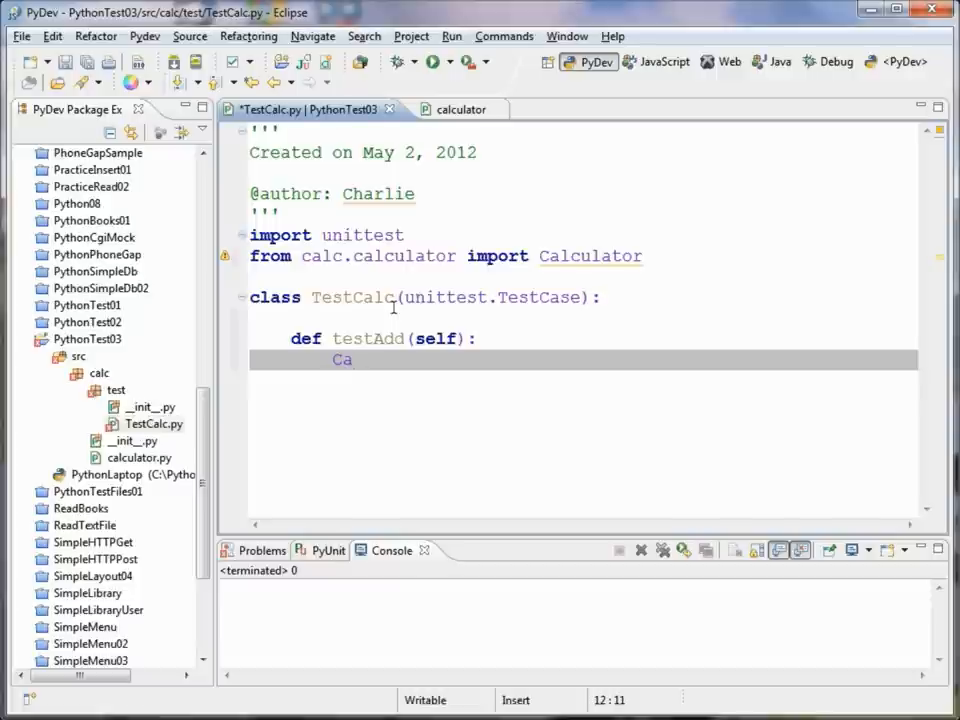
type("l")
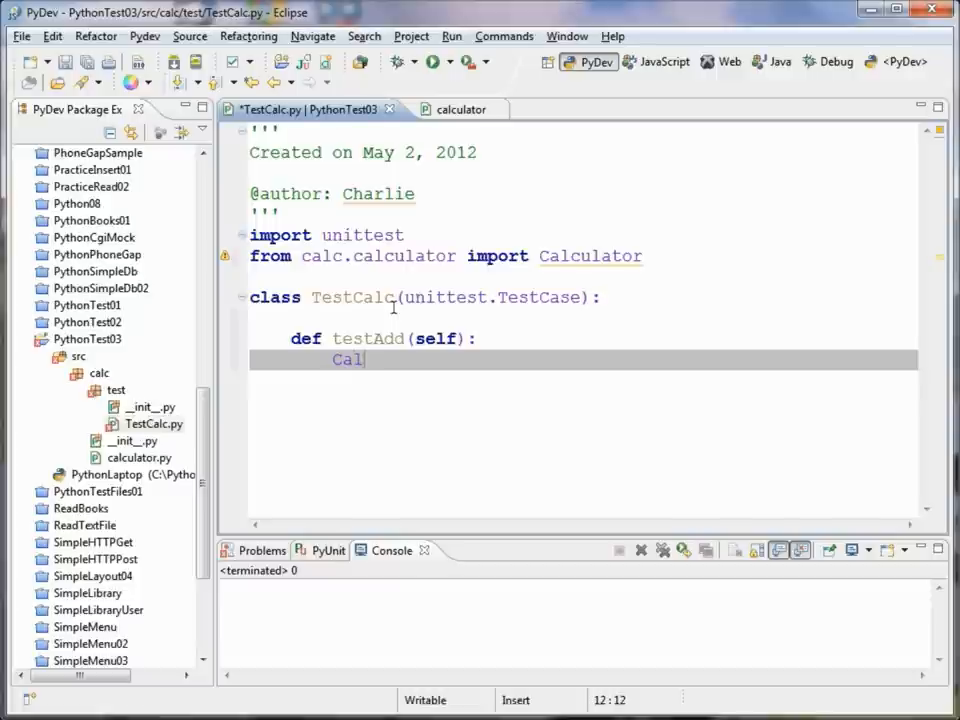
type("culator")
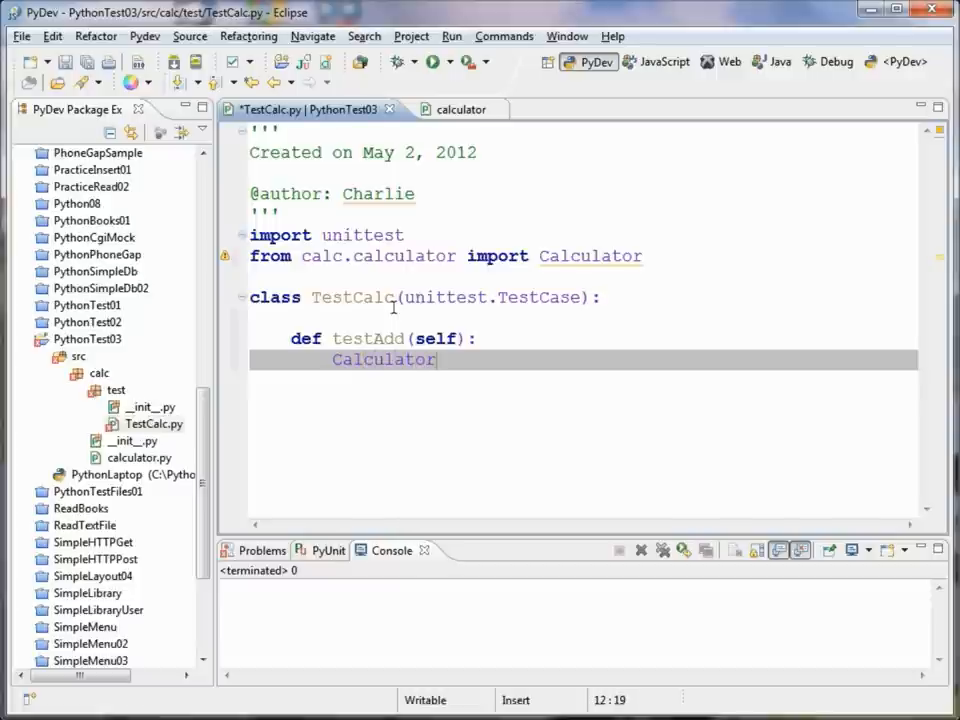
type("()")
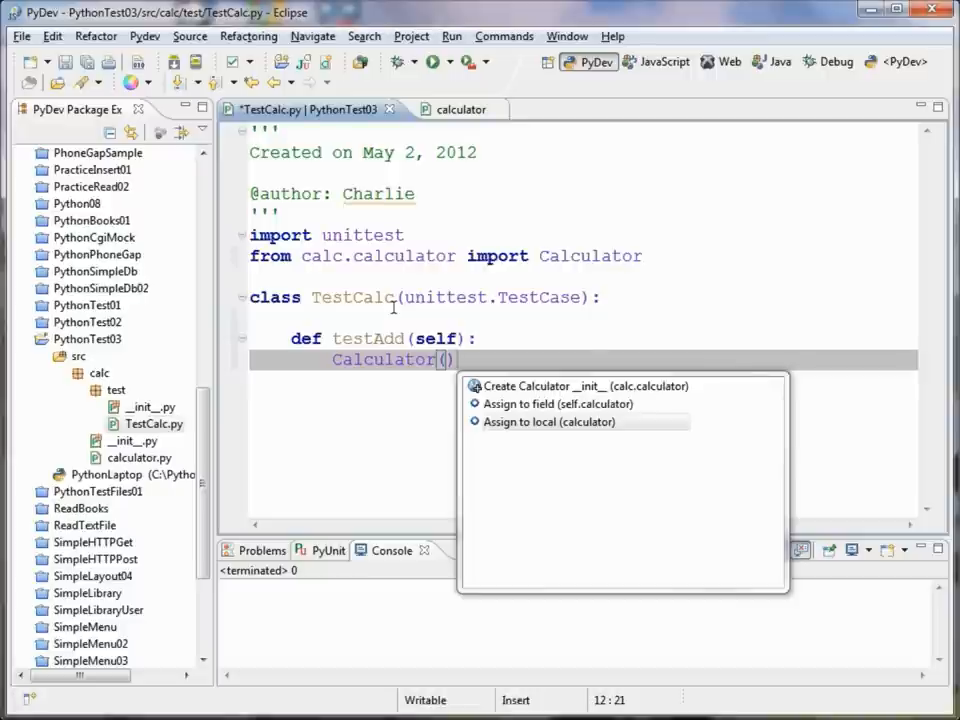
Step: Assign the Calculator() call to a local variable named calculator
left_click(548, 421)
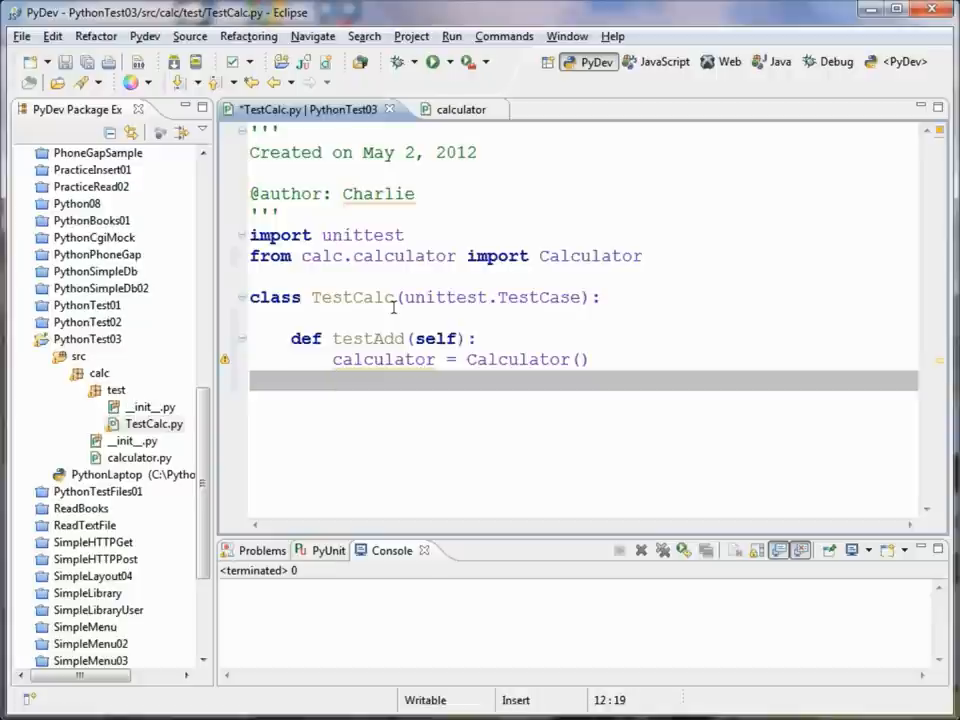
Step: Add the call calculator.add(operanda=2, operandb=3) to testAdd and save
type("c")
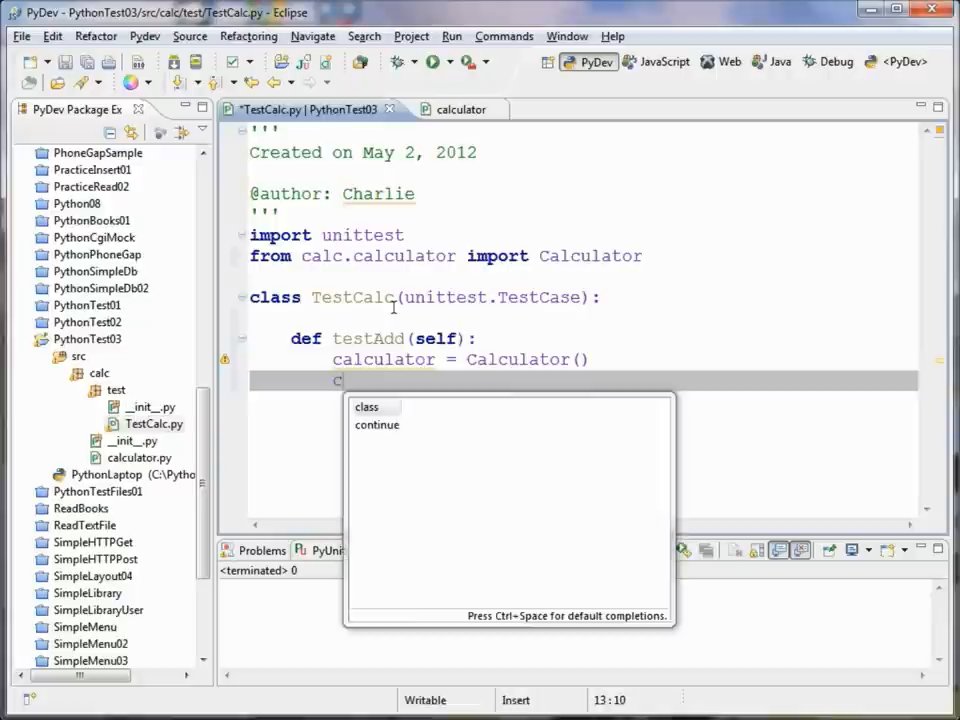
type("alculator.add(")
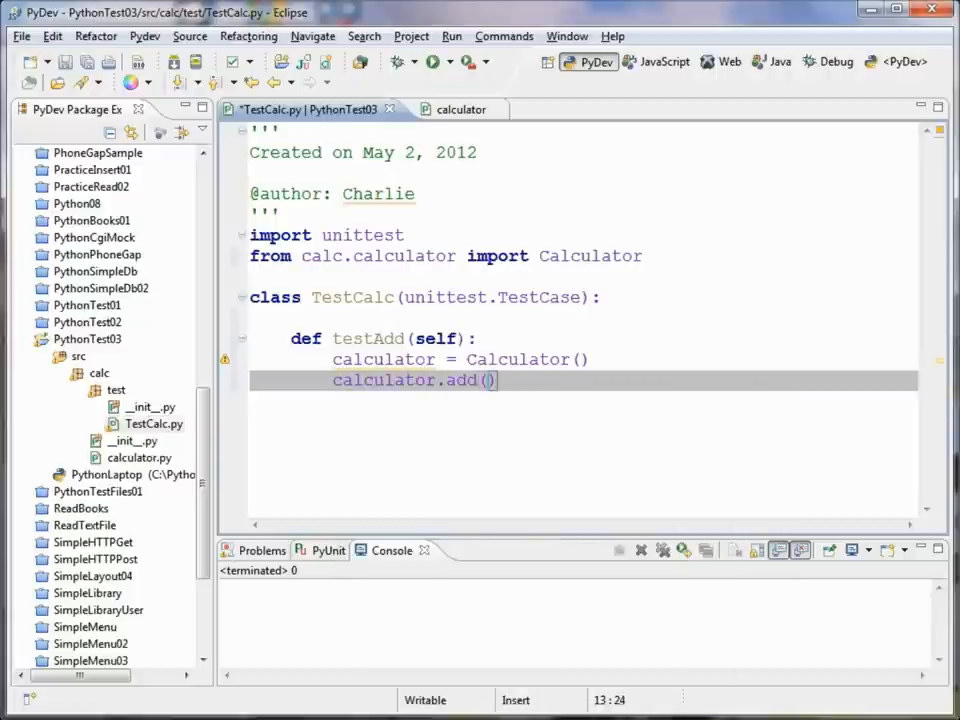
type("opera")
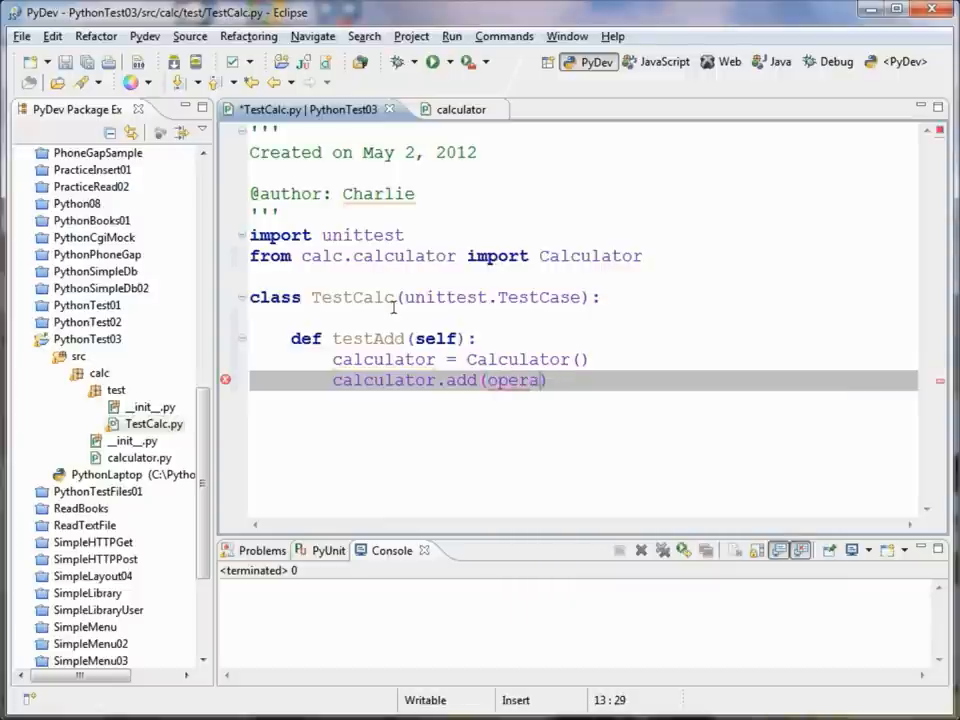
type("nda")
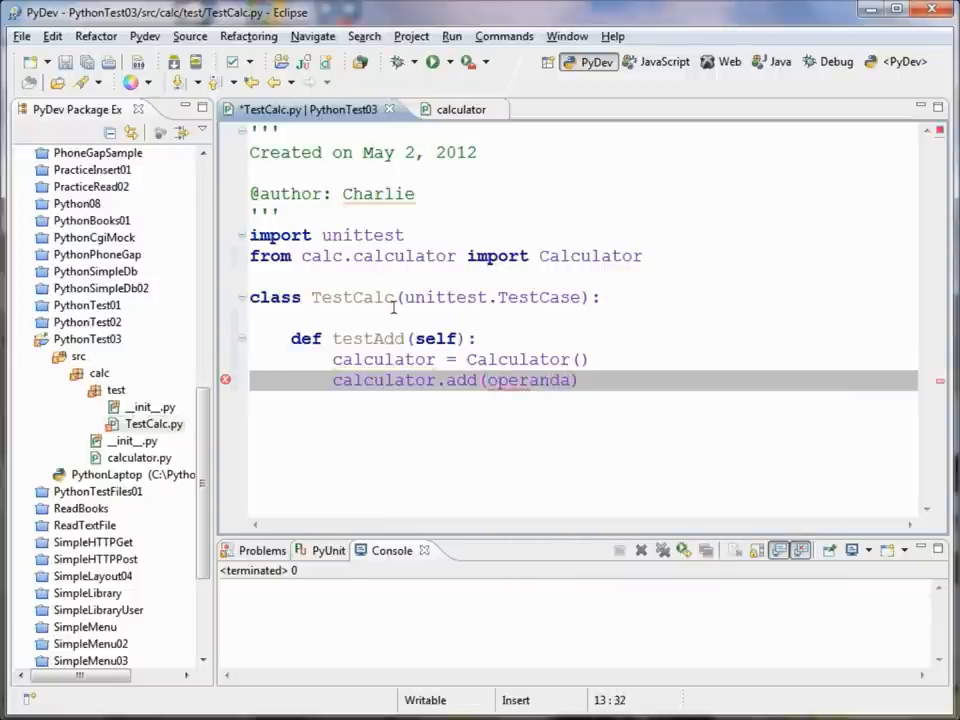
type("=2")
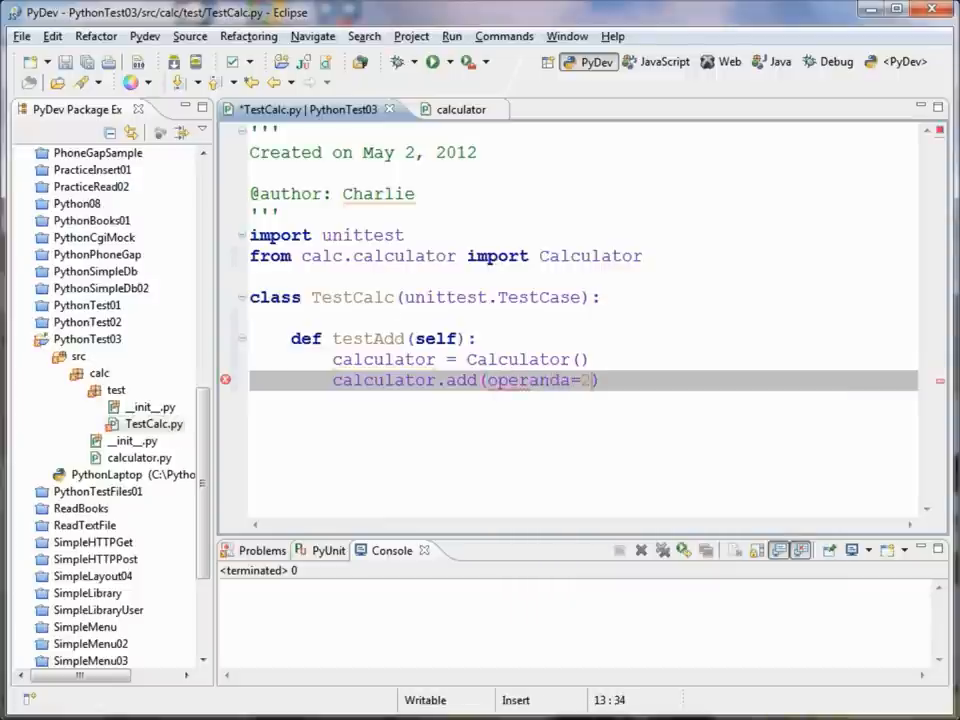
type("2, operan")
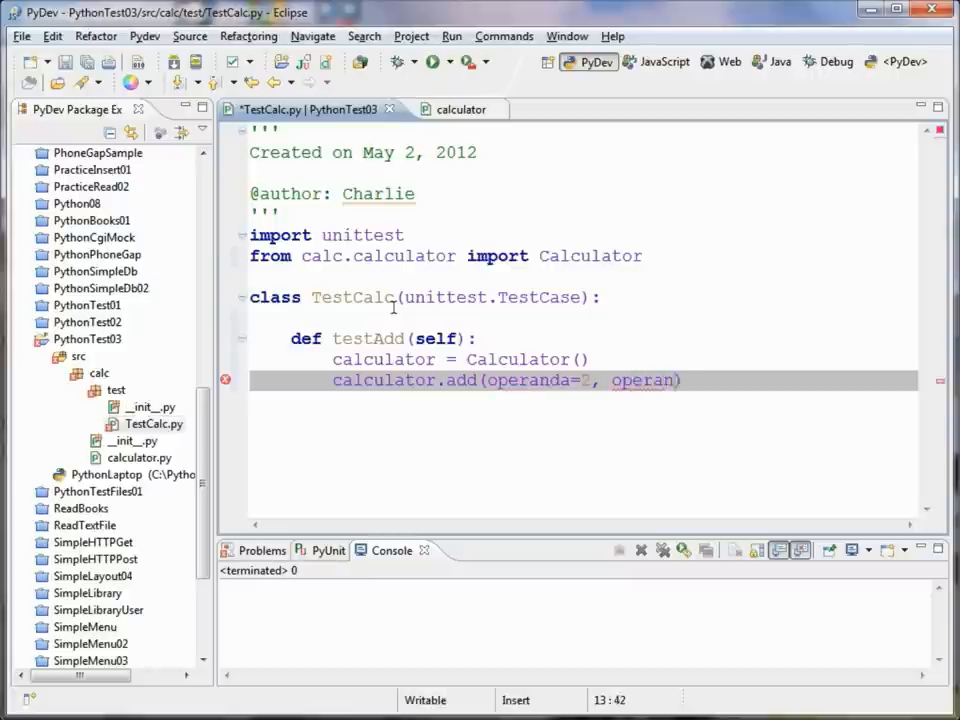
type("db")
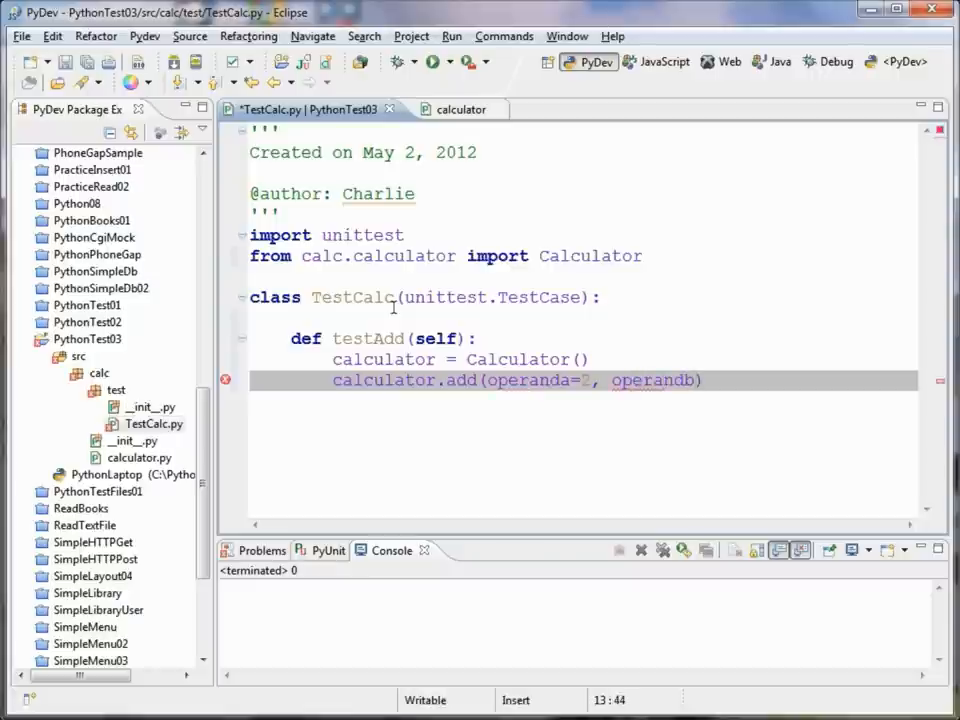
type("3")
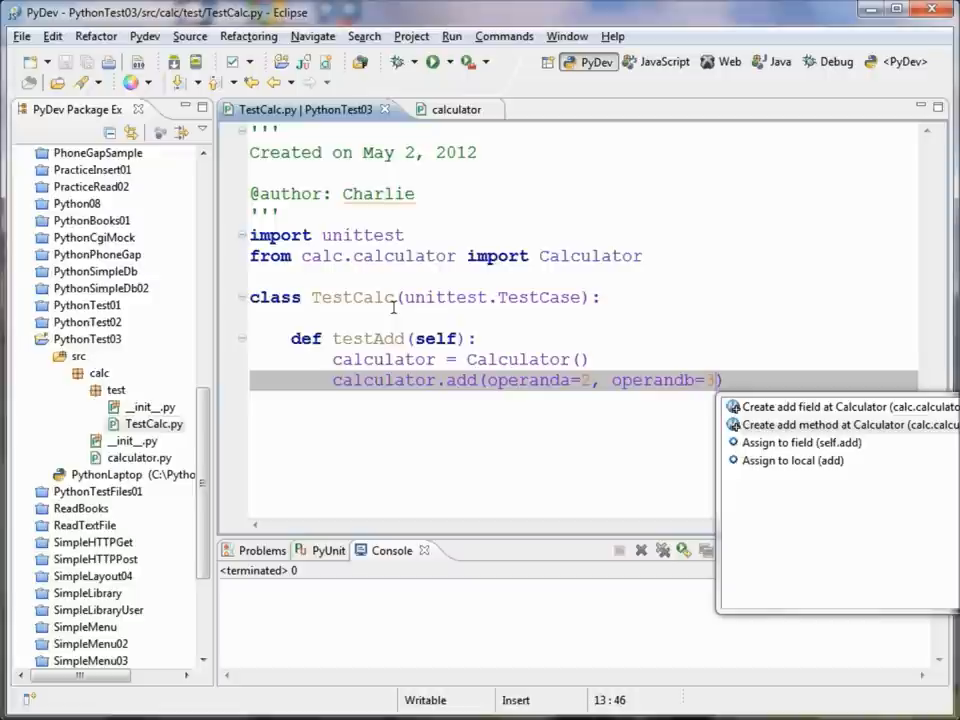
Step: Create Calculator.add(self, operanda, operandb) returning operanda + operandb, then go back to TestCalc.py
left_click(830, 424)
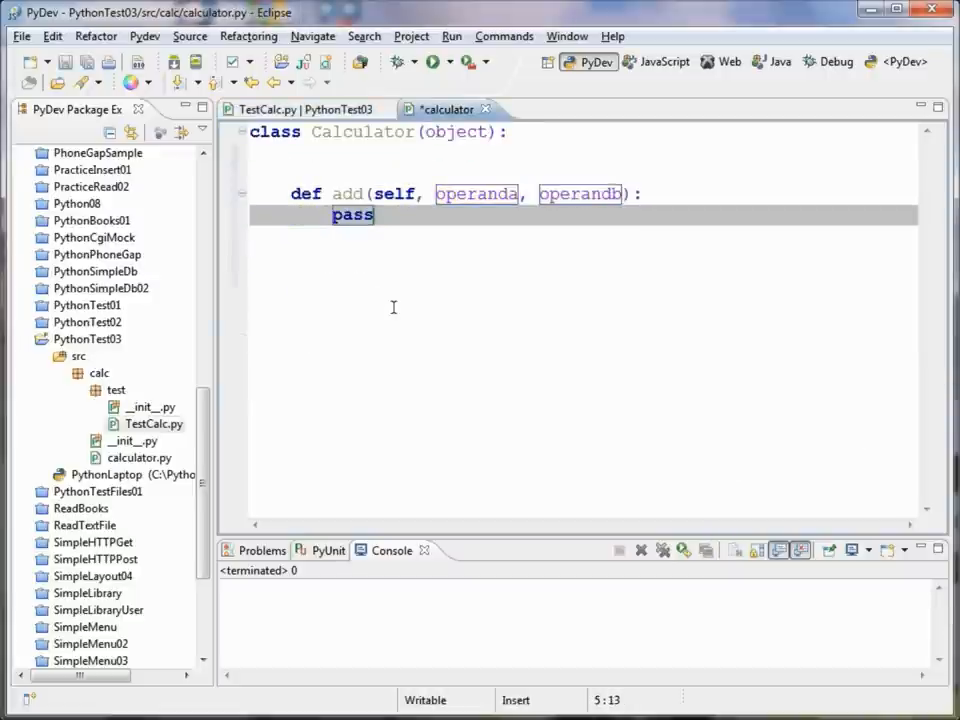
key("Delete")
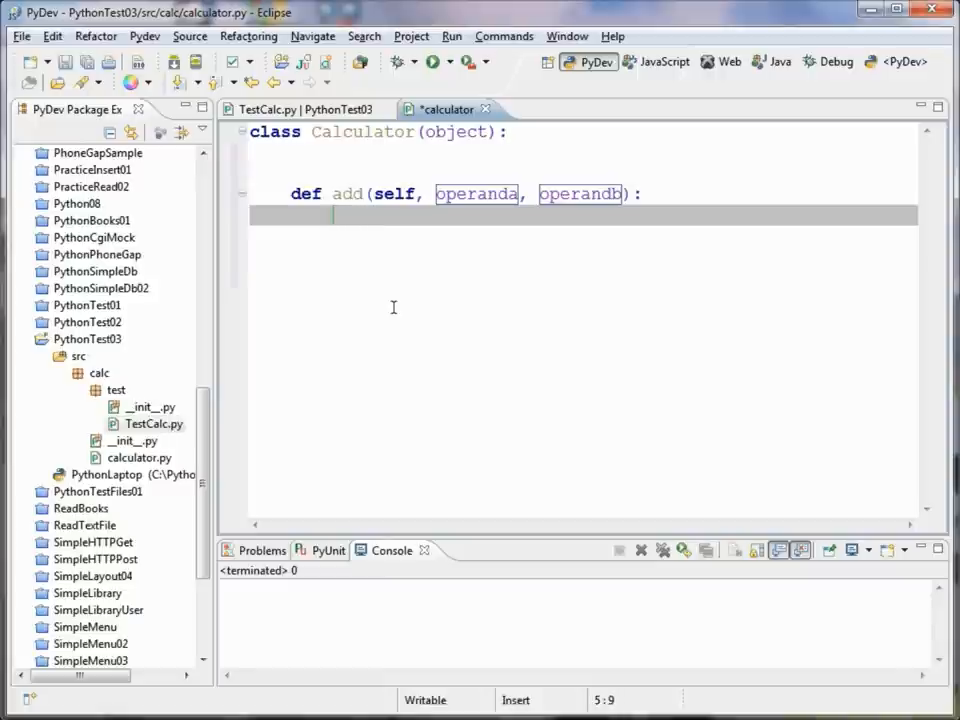
type("return")
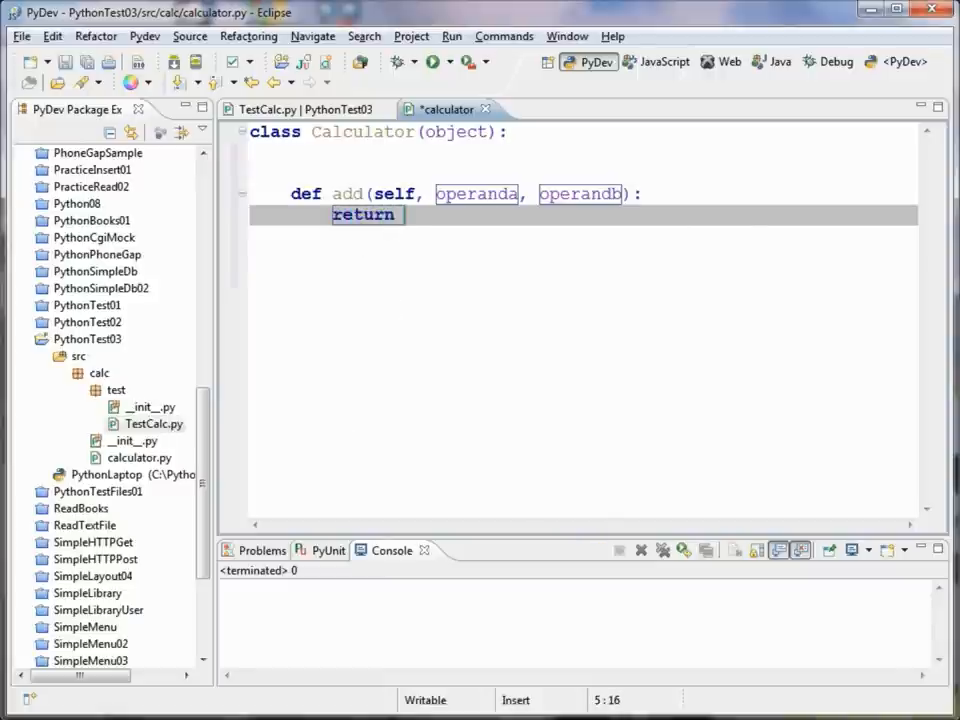
type("operanda")
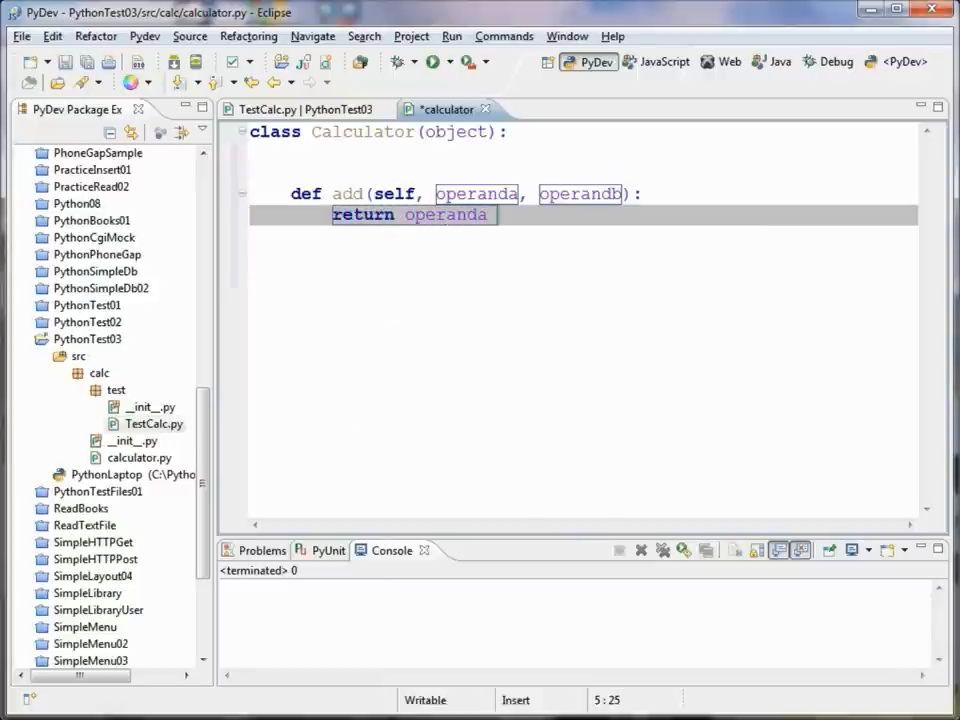
type("+ operandb")
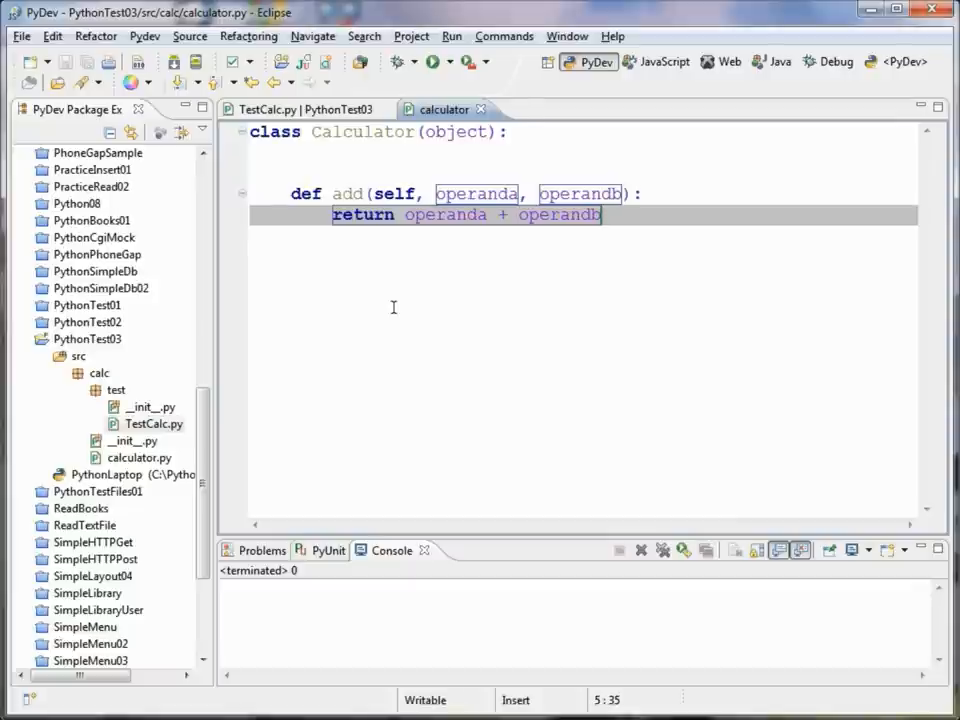
left_click(267, 109)
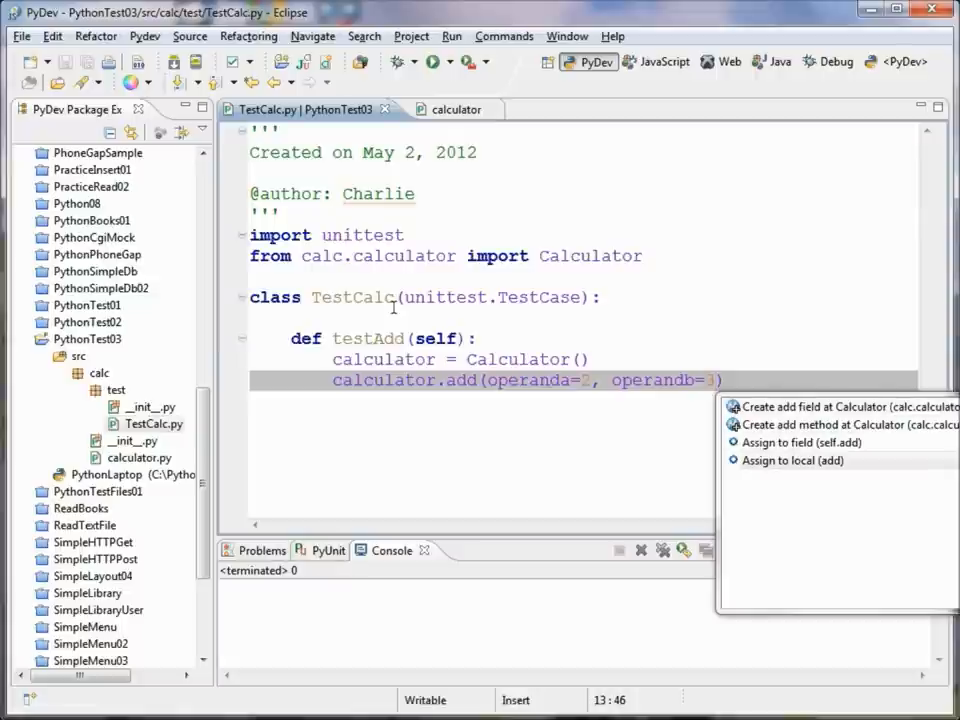
Step: Assign the calculator.add call to a local variable and rename it result
left_click(791, 460)
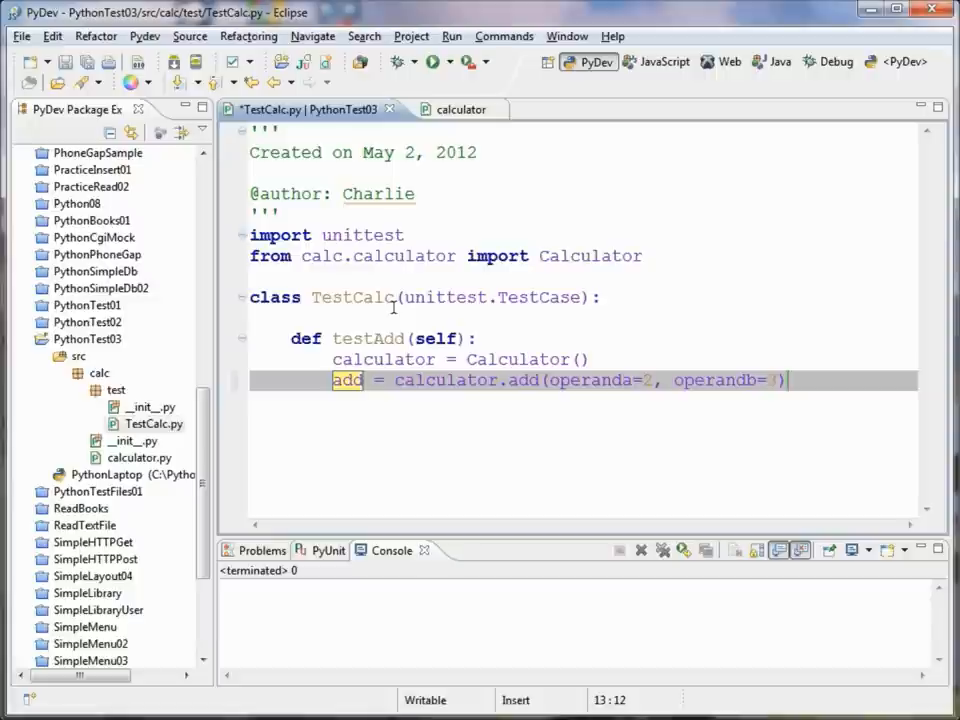
type("result")
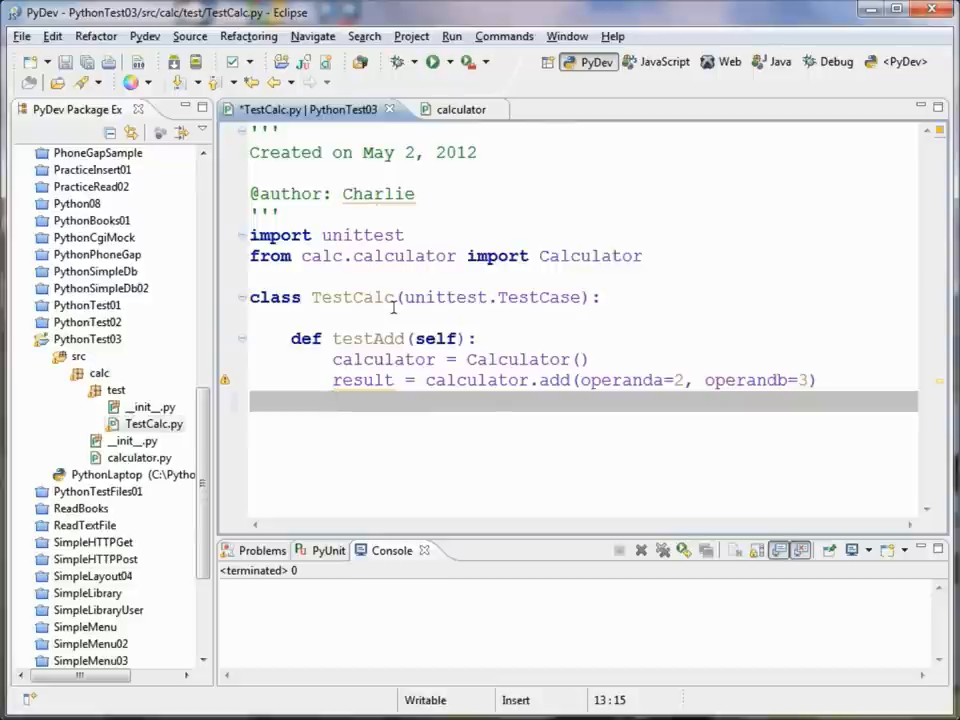
Step: End testAdd with self.assertEqual(result, 5, "Addition failed")
type("self.a")
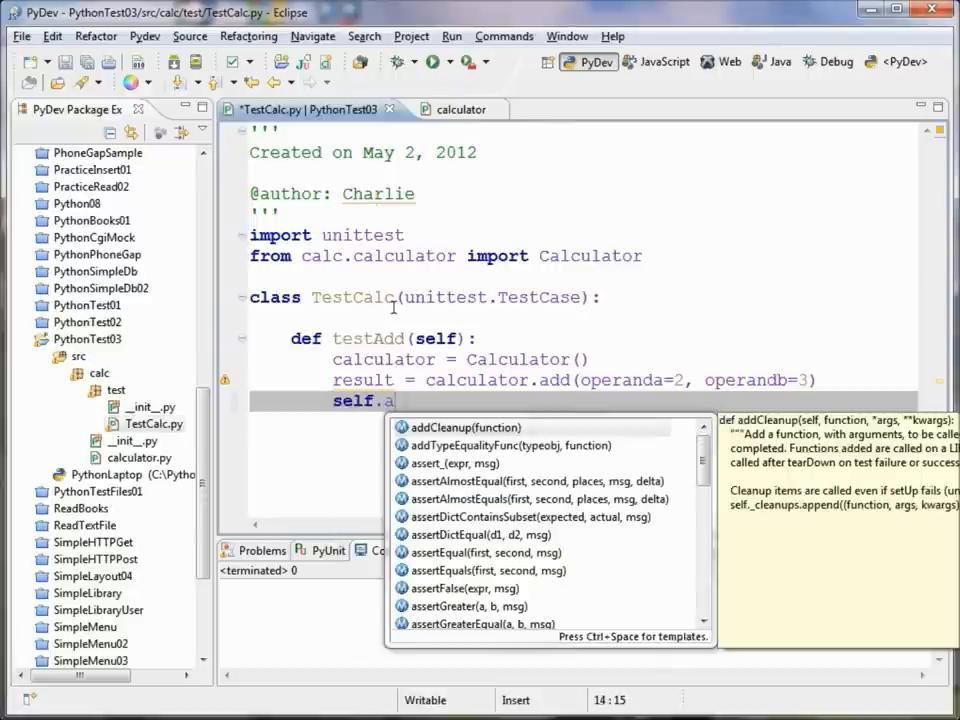
type("ssertEqual(result, 5, \"msg")
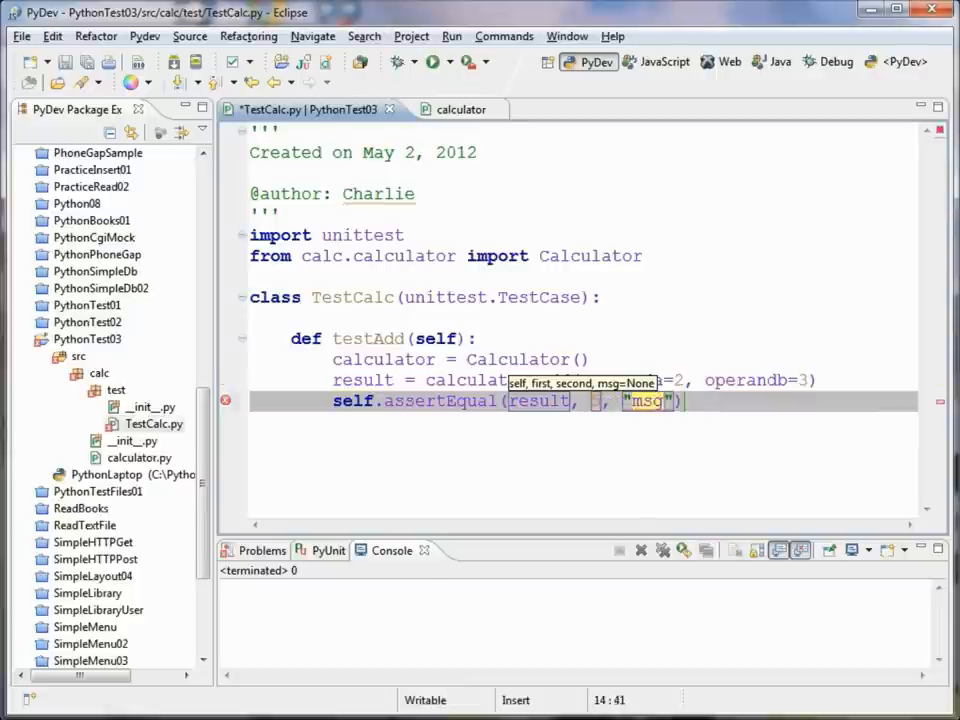
type("Addi")
type("test")
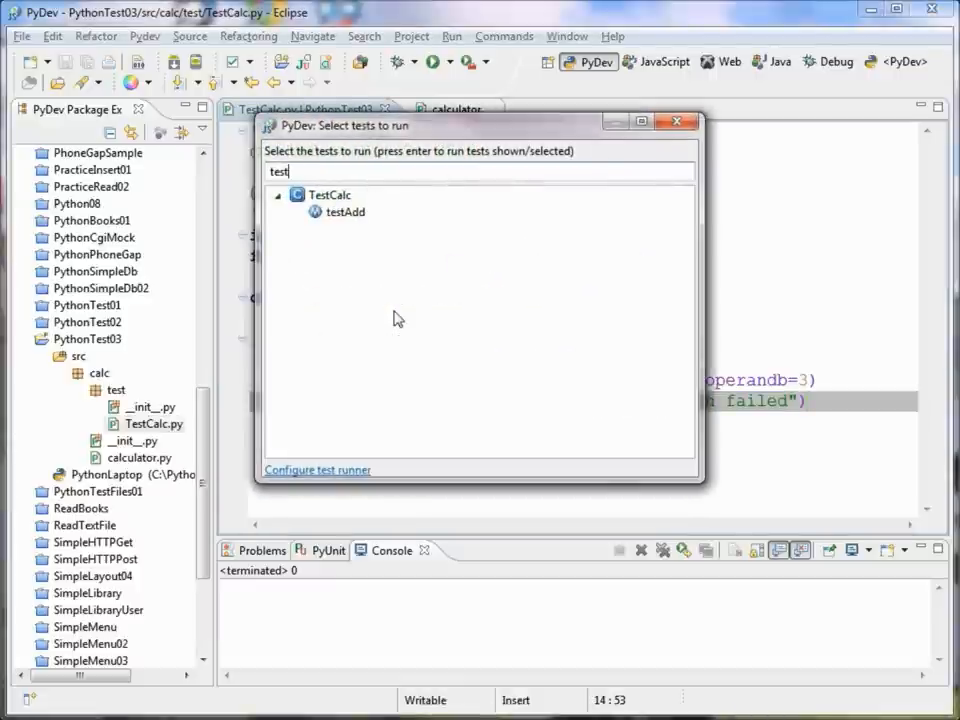
Step: Run testAdd and view the PyUnit results showing 1/1 runs passed with a green bar
left_click(328, 194)
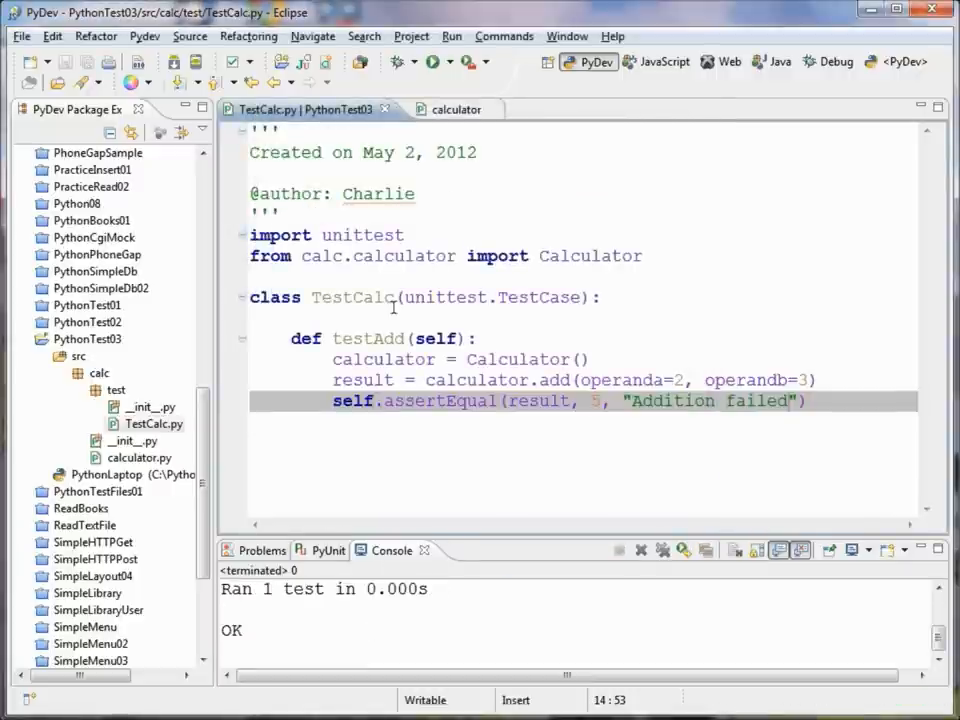
mouse_move(322, 390)
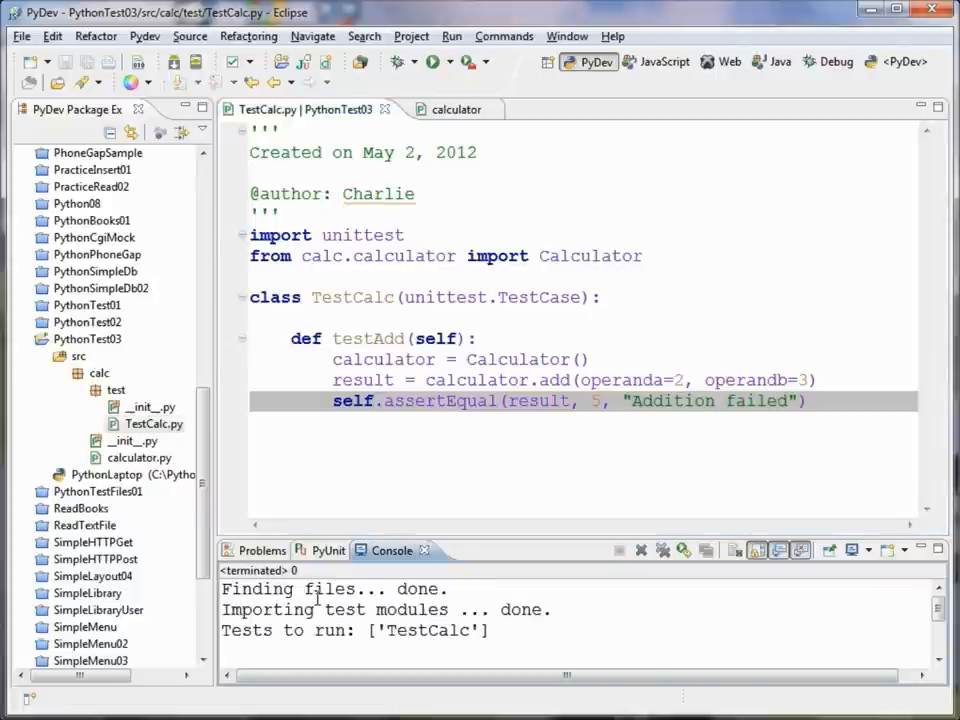
left_click(326, 550)
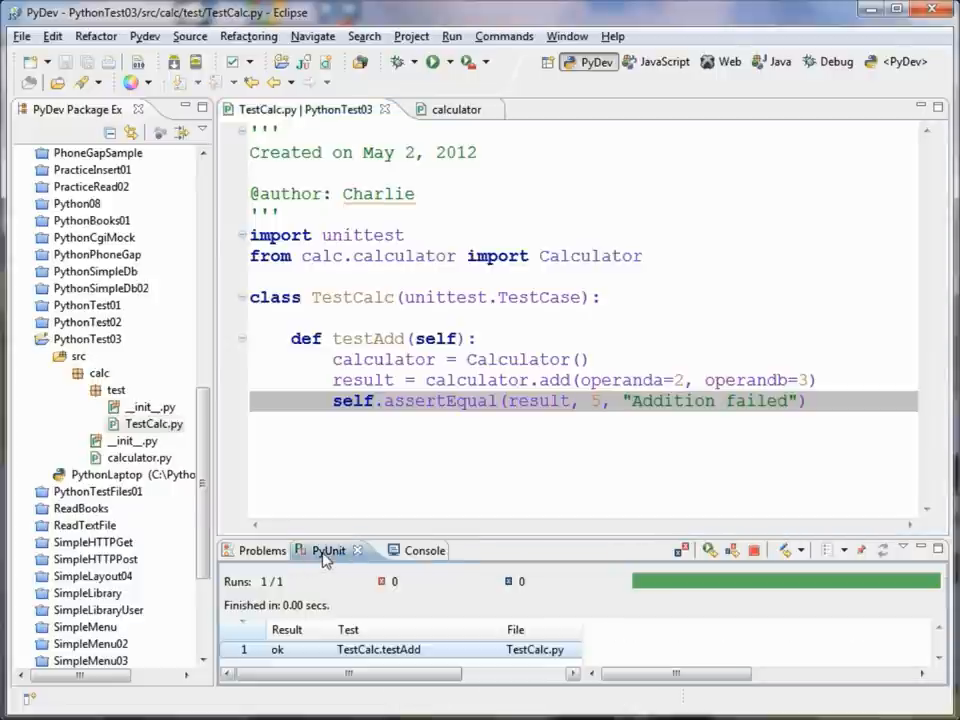
mouse_move(378, 649)
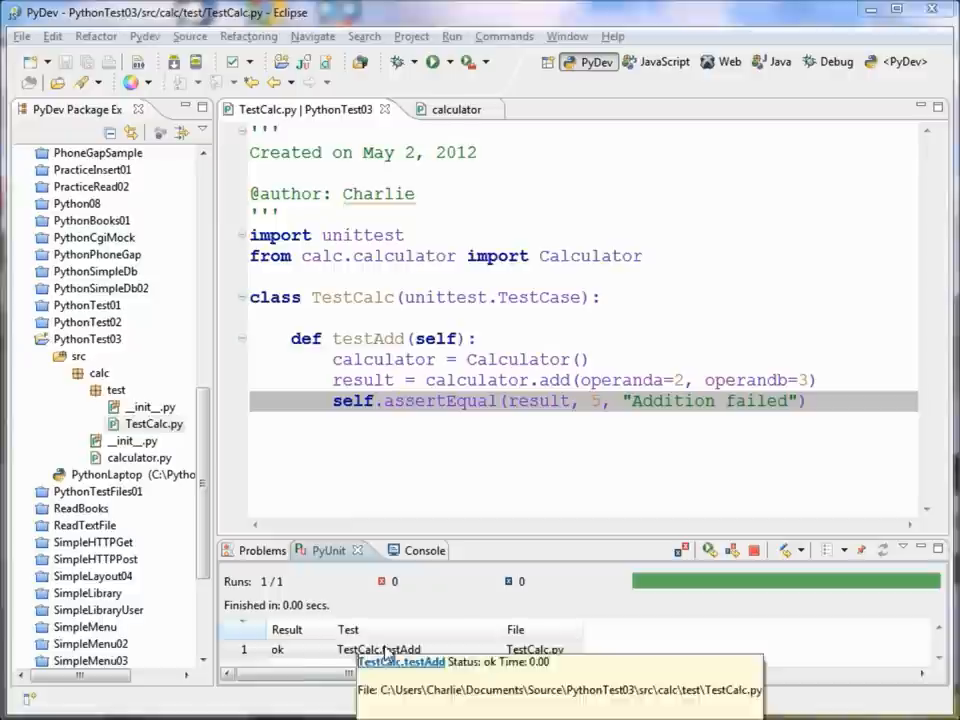